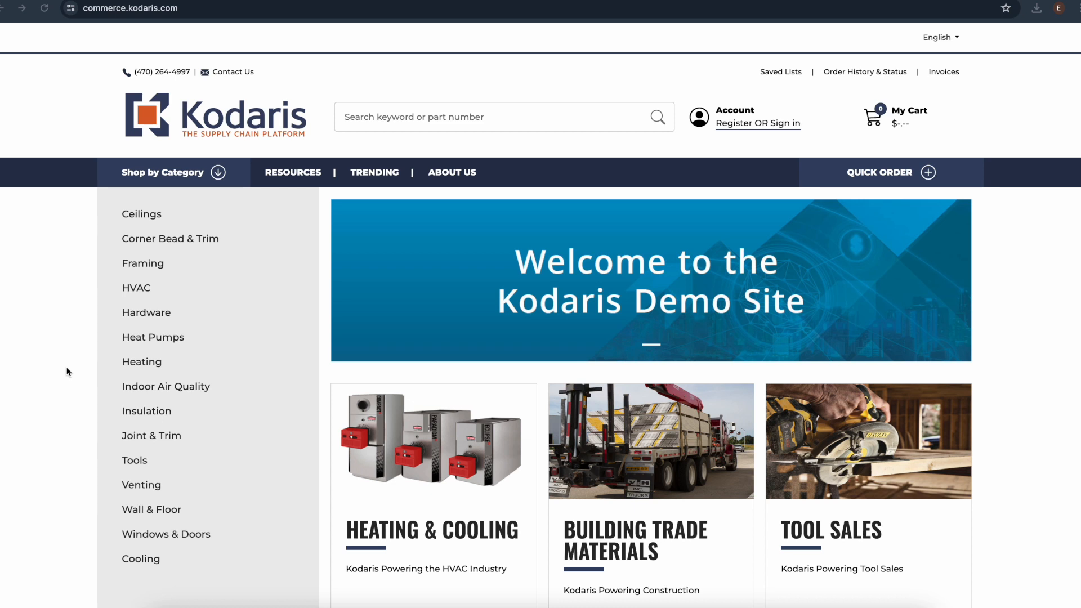
mouse_move(327, 166)
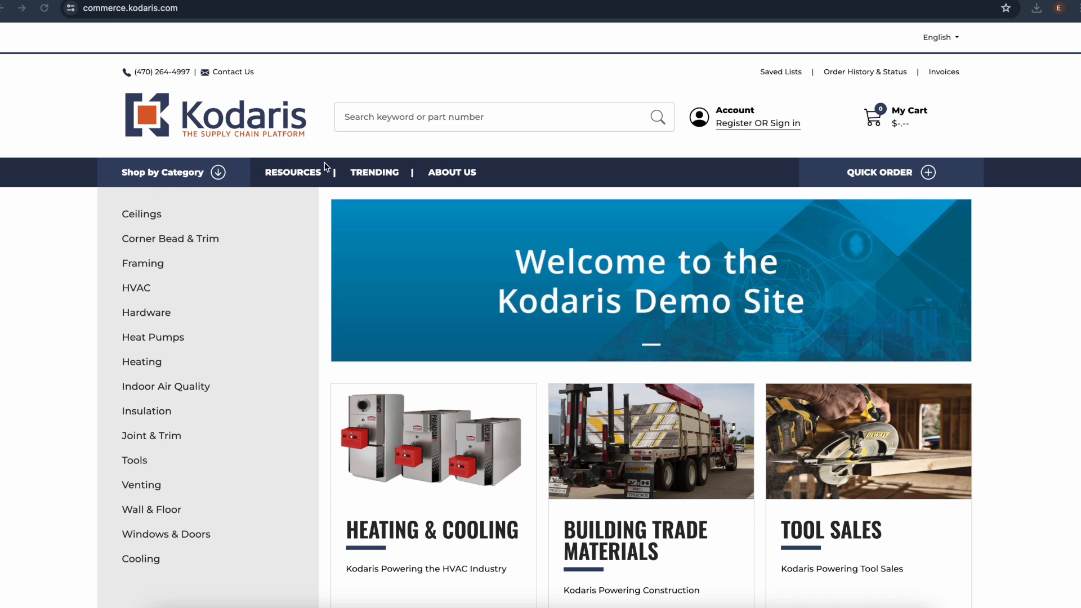
mouse_move(436, 185)
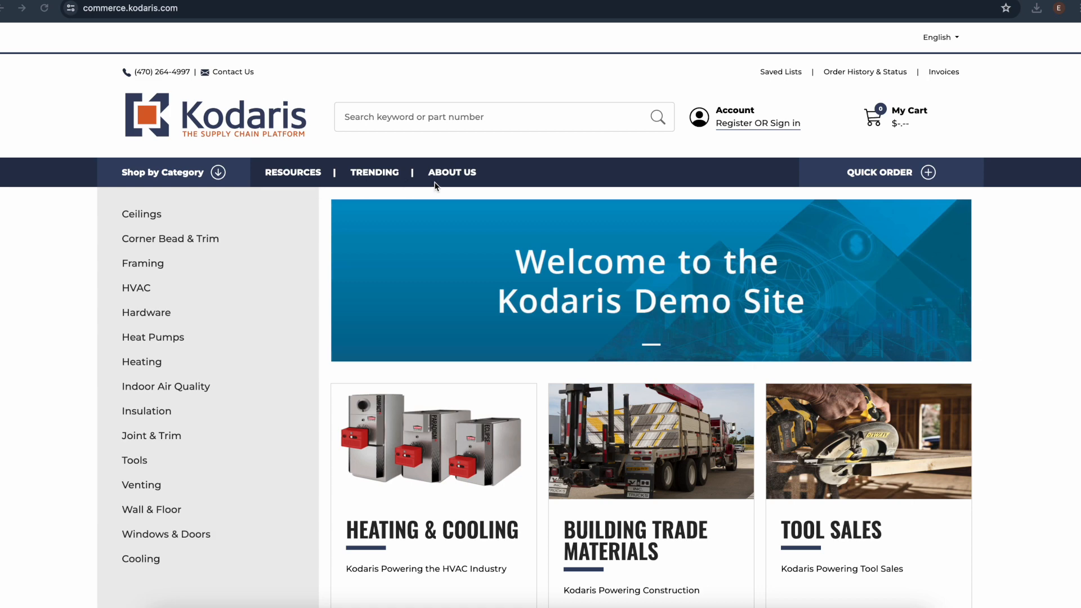
mouse_move(796, 271)
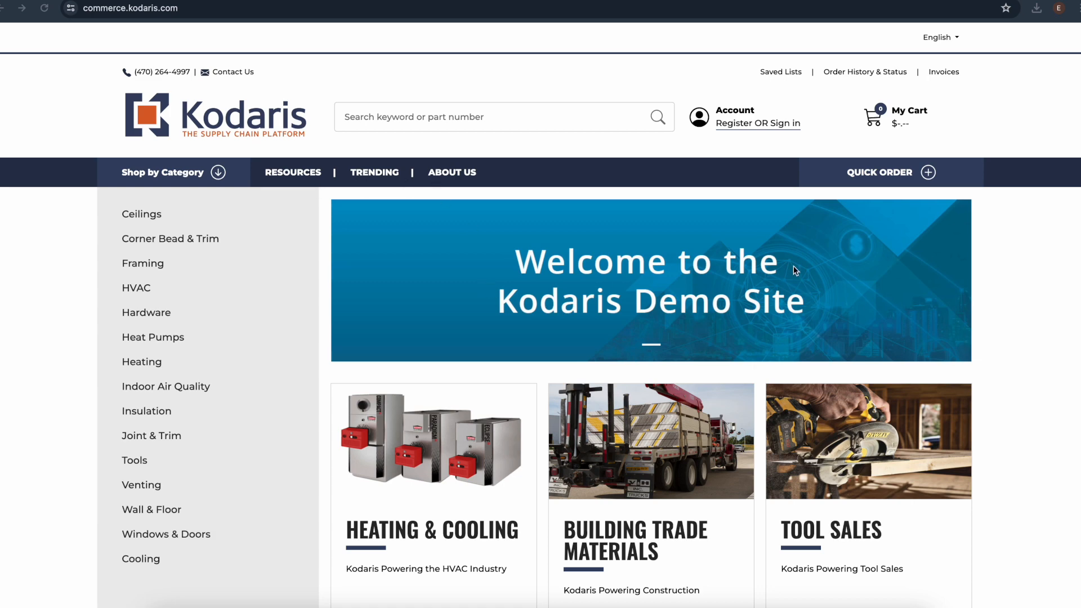
scroll(down, 3)
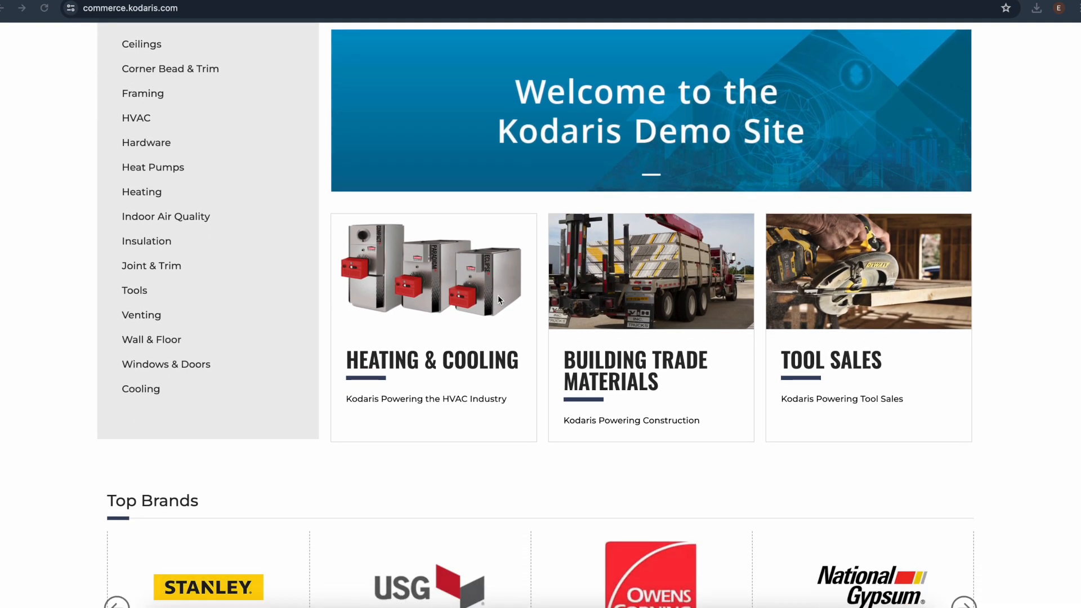
scroll(down, 3)
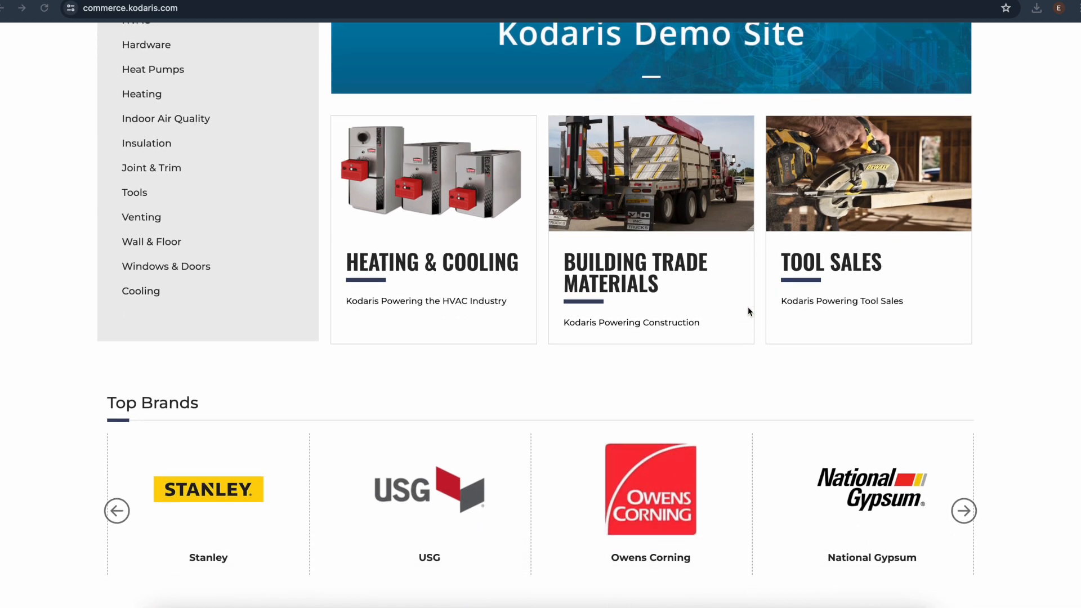
scroll(down, 3)
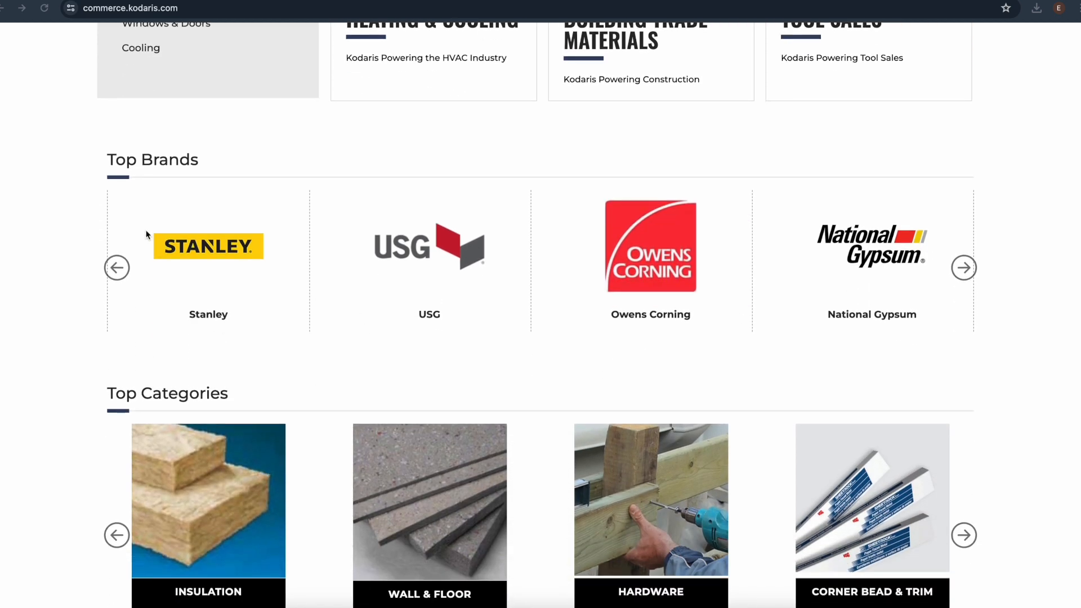
mouse_move(454, 298)
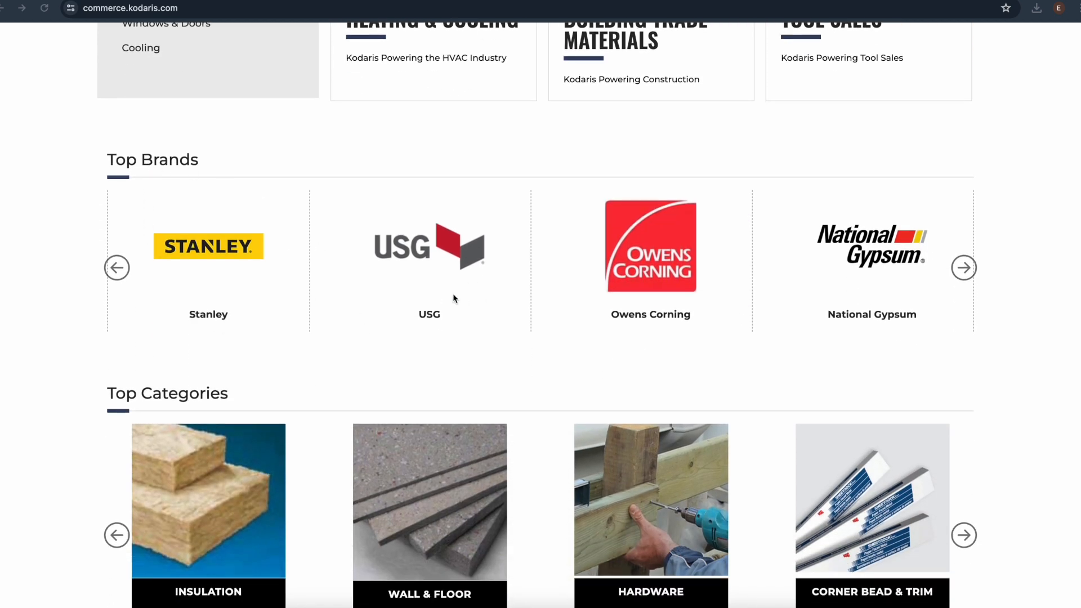
scroll(down, 3)
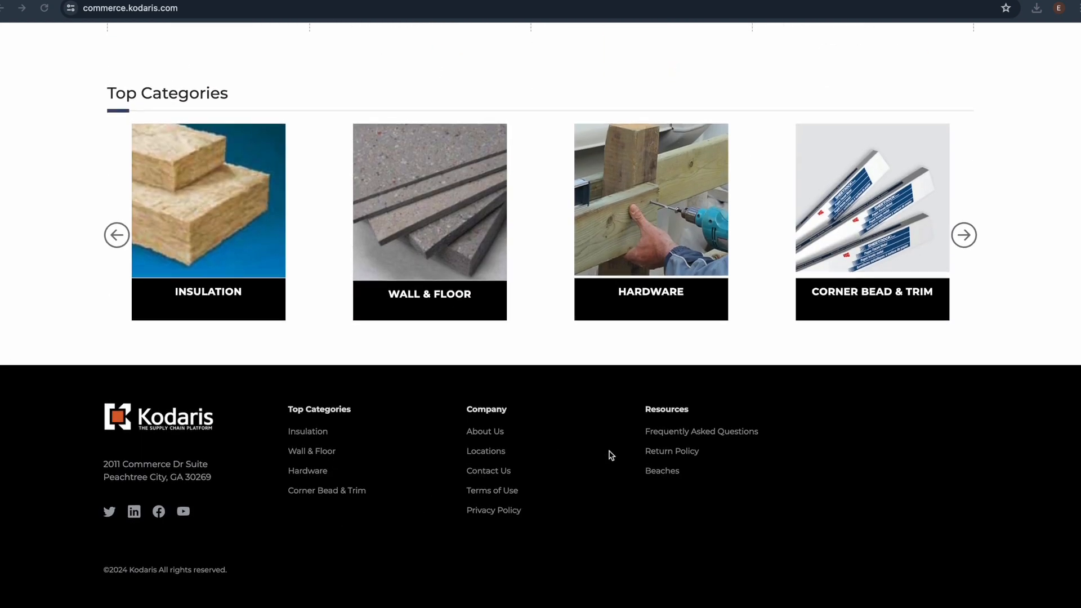
mouse_move(570, 479)
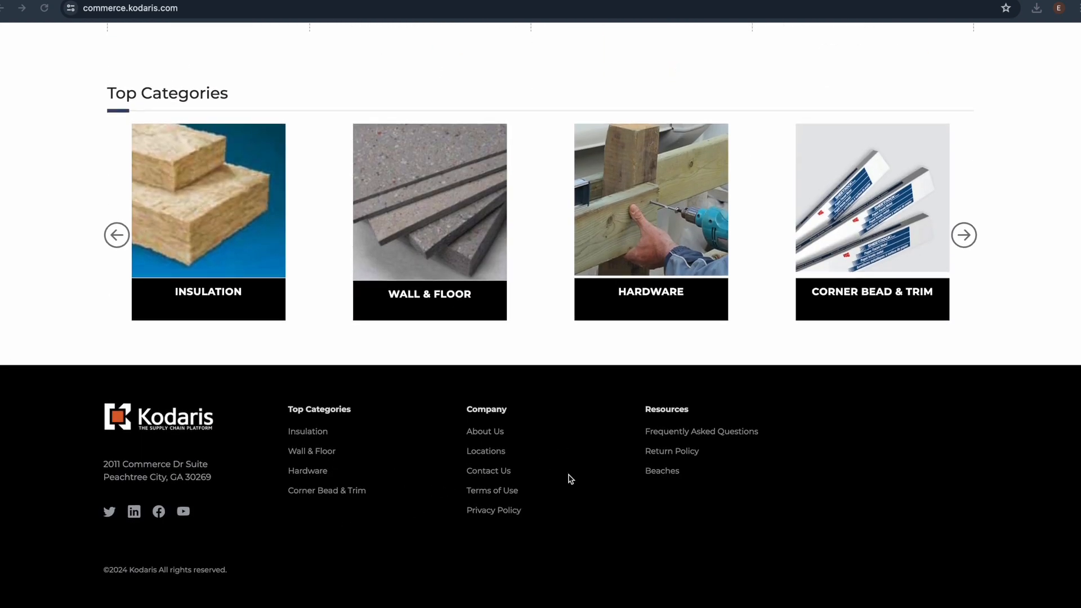
mouse_move(528, 377)
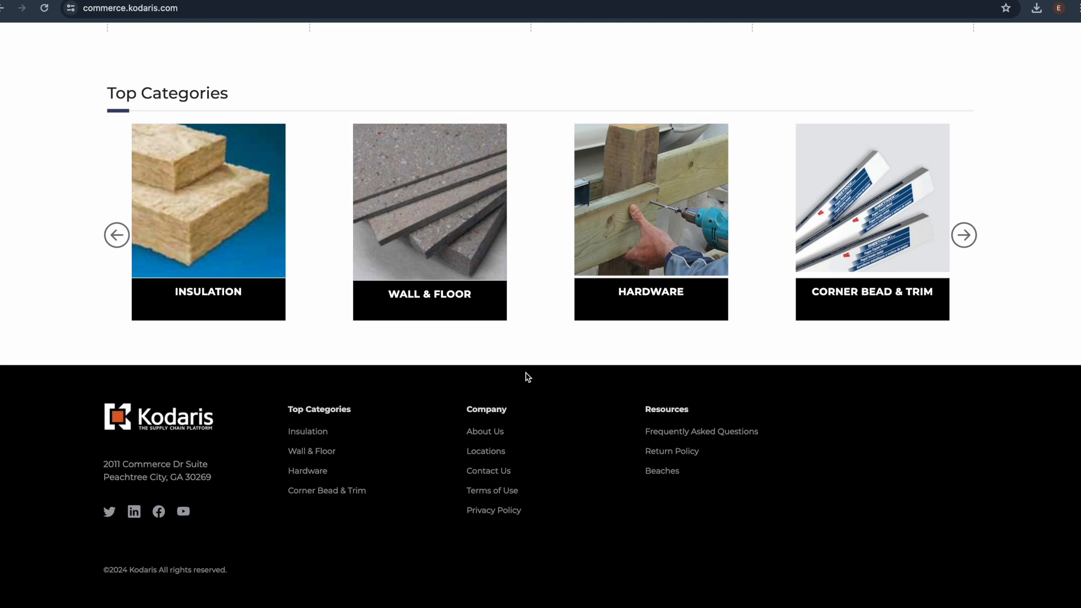
mouse_move(384, 354)
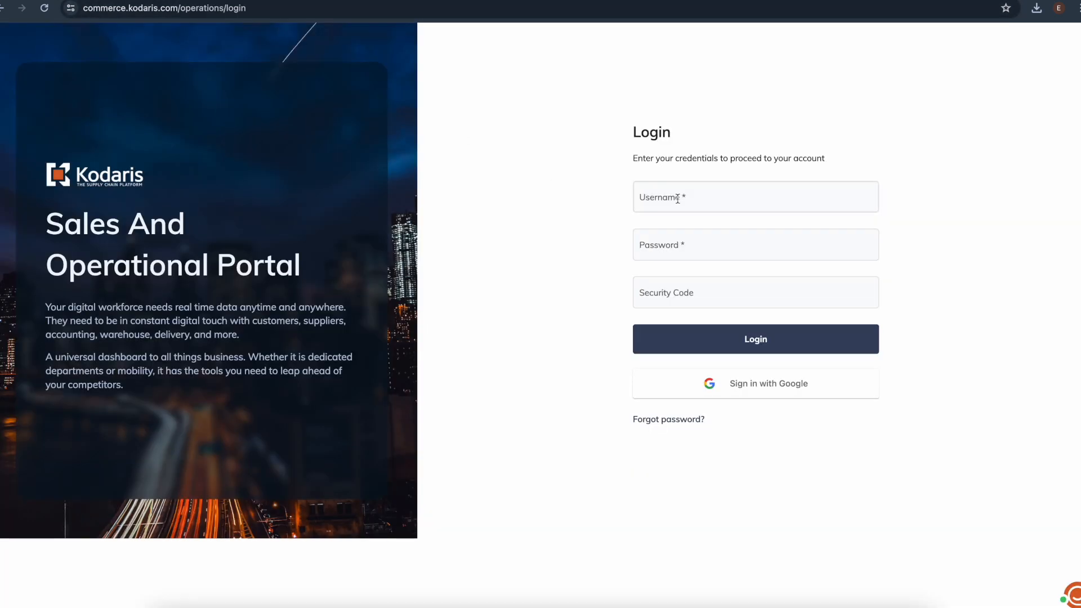
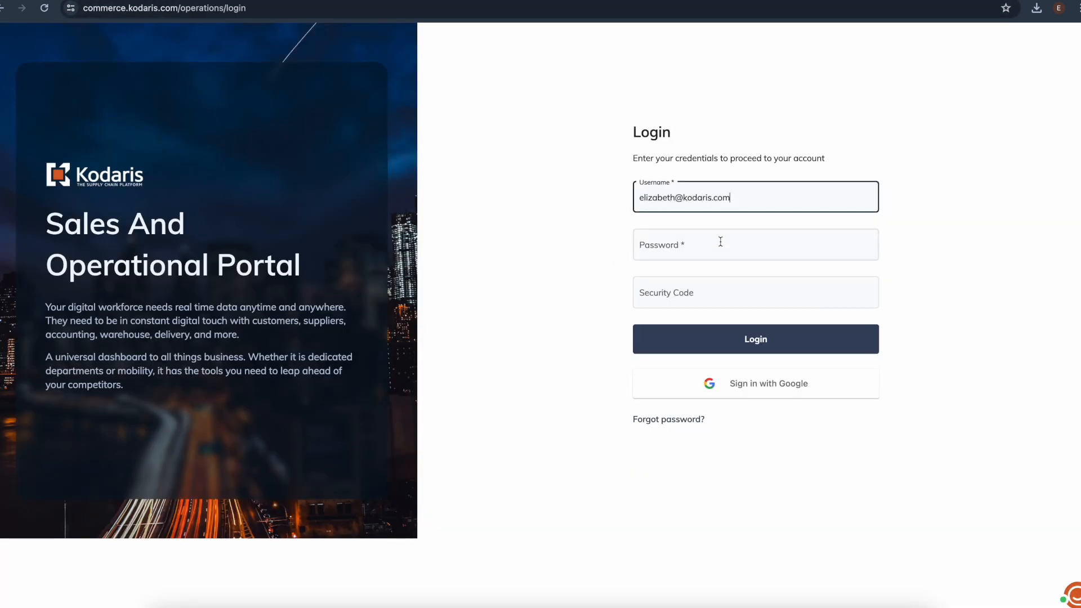
click(756, 339)
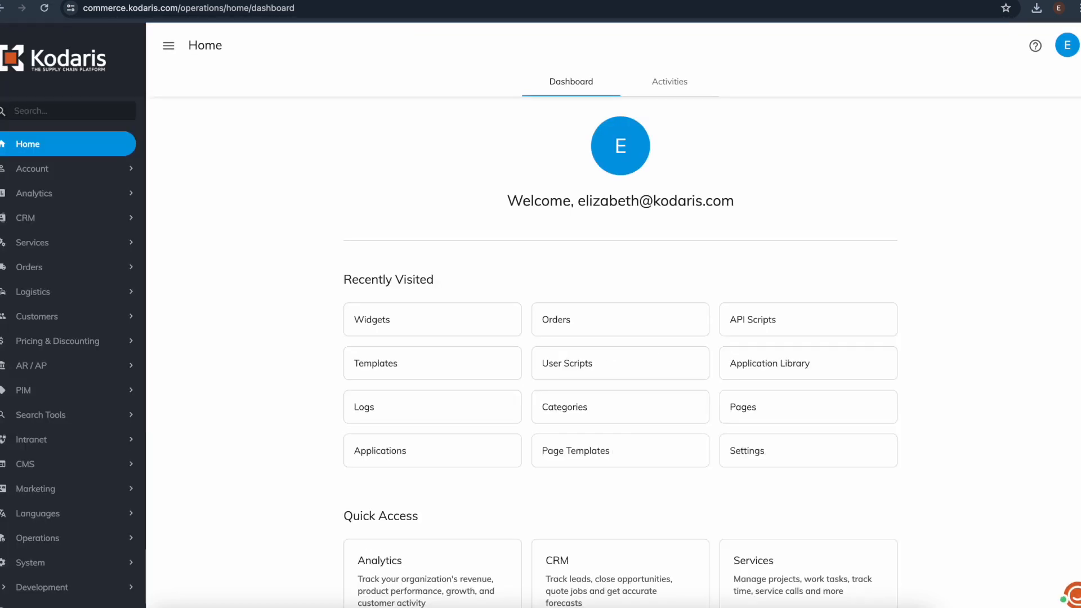
mouse_move(69, 112)
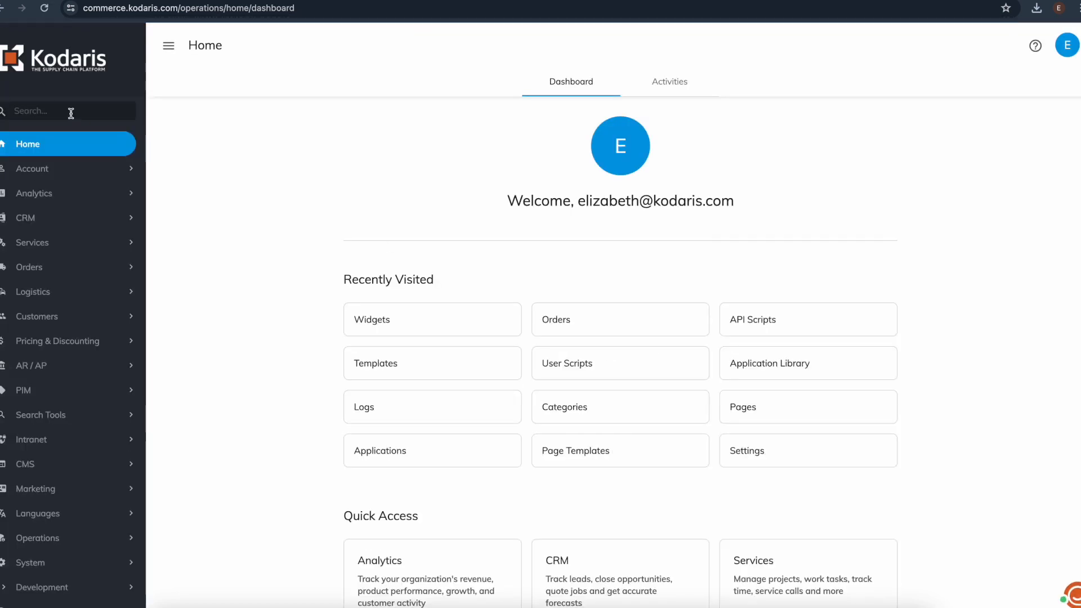
Search the sidebar for 'widg' and open CMS > Widgets
text(widg)
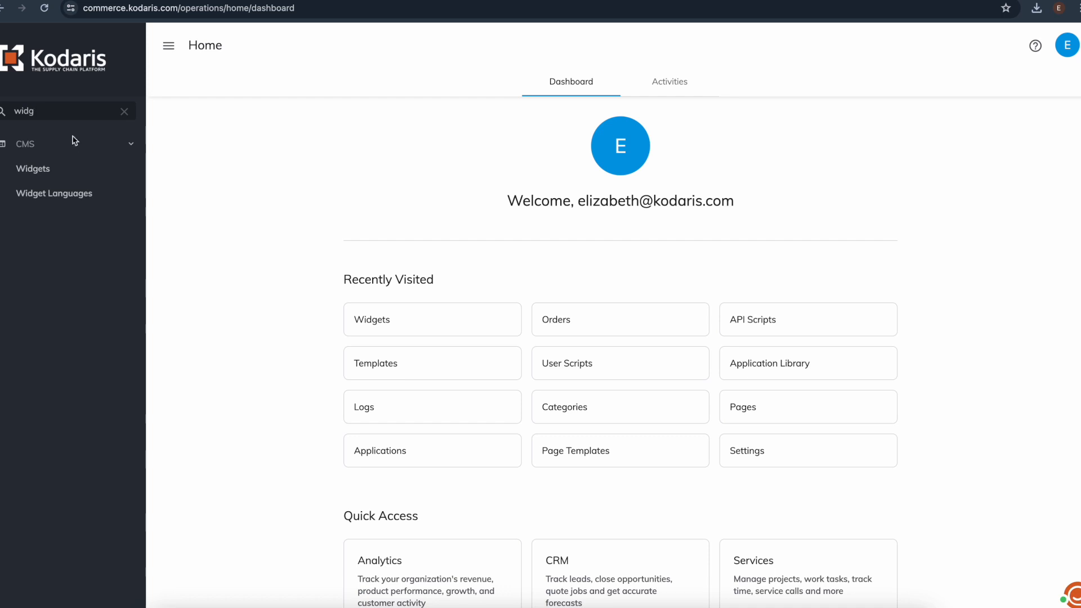
mouse_move(43, 145)
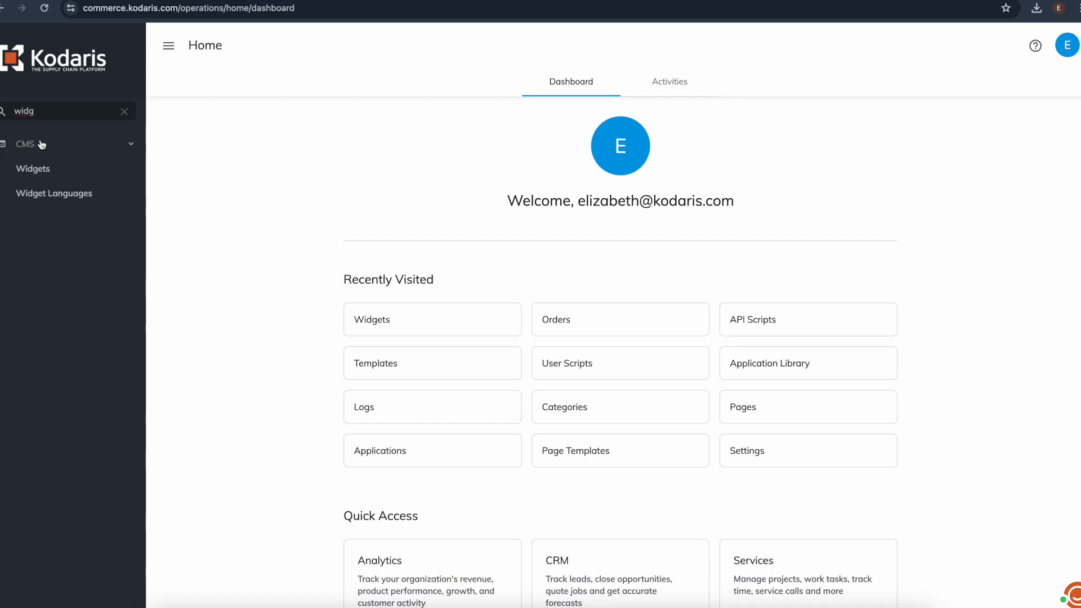
click(33, 168)
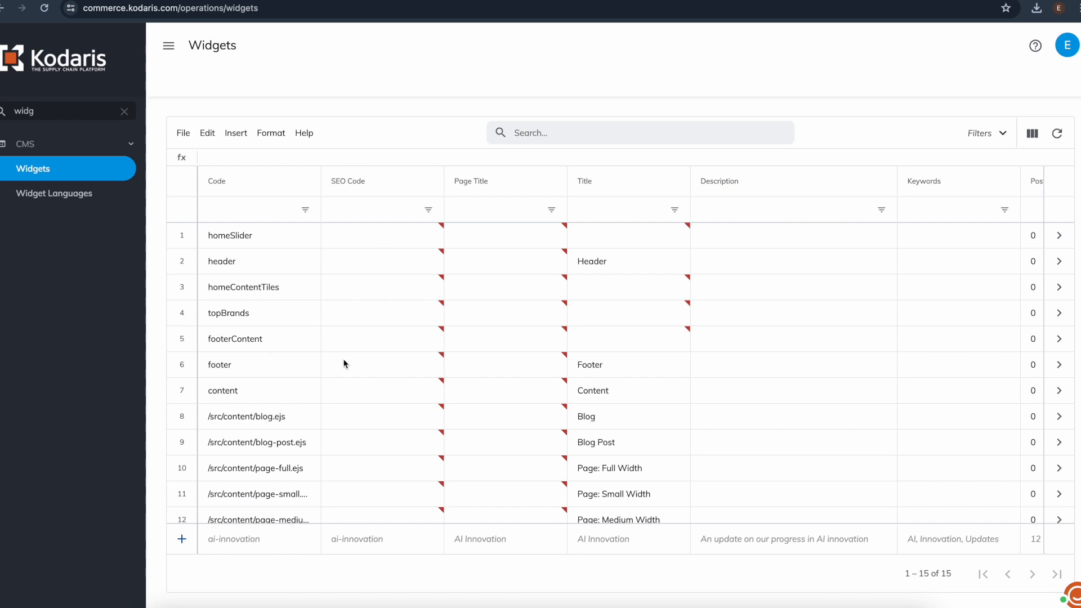
mouse_move(346, 344)
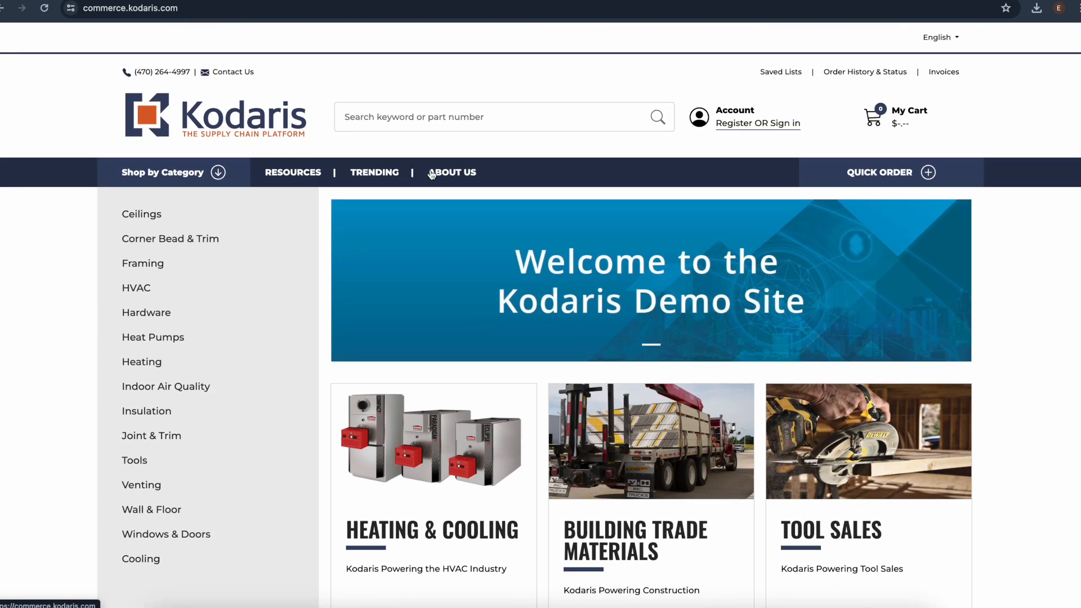
mouse_move(478, 306)
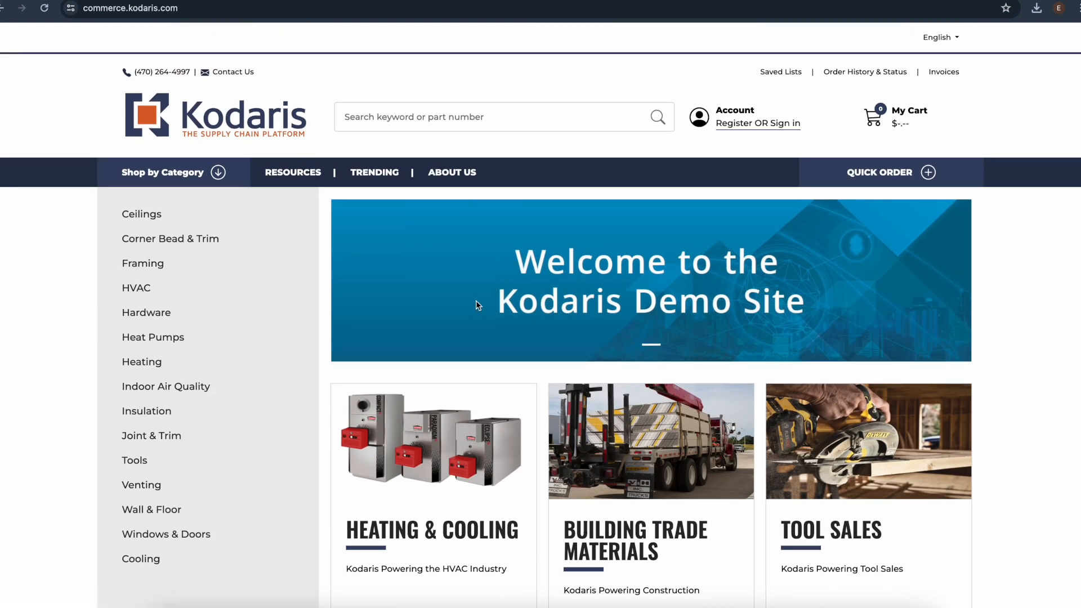
scroll(down, 3)
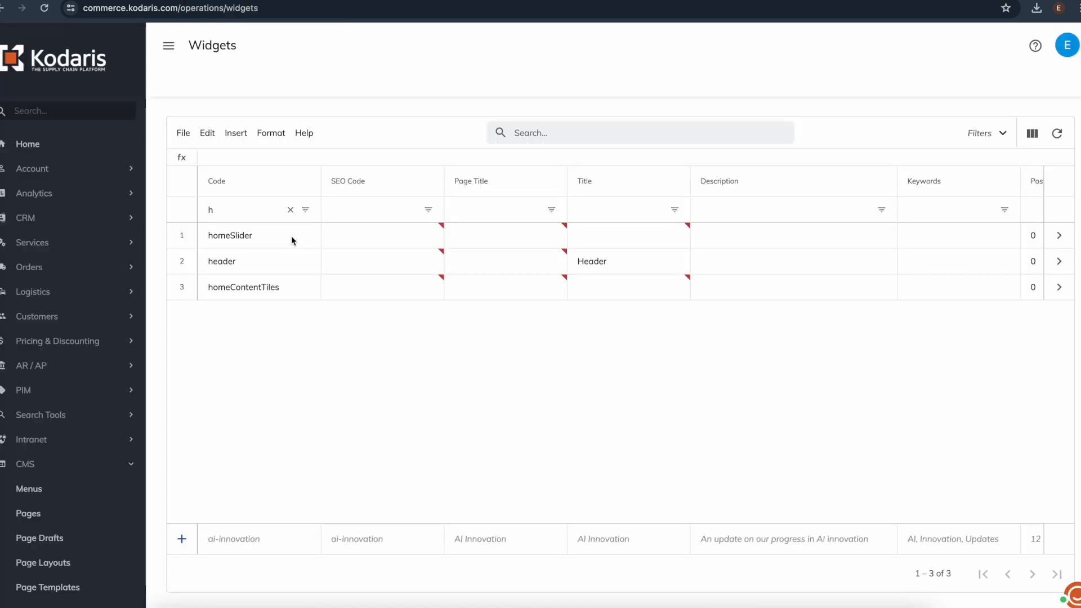
Pick out the header and homeContentTiles entries in the Code-filtered widget list
click(248, 236)
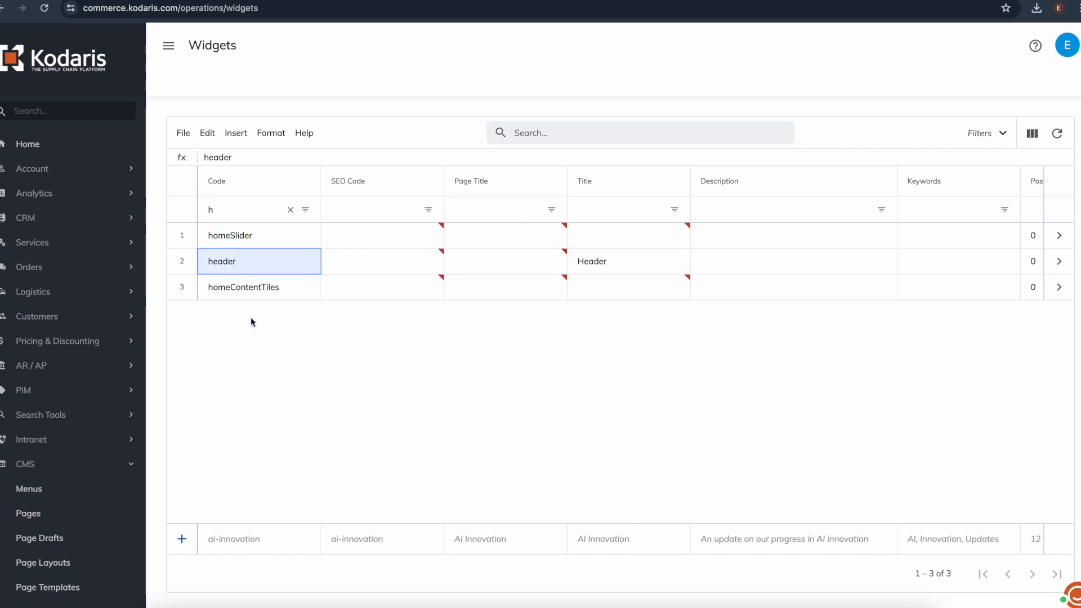
click(243, 287)
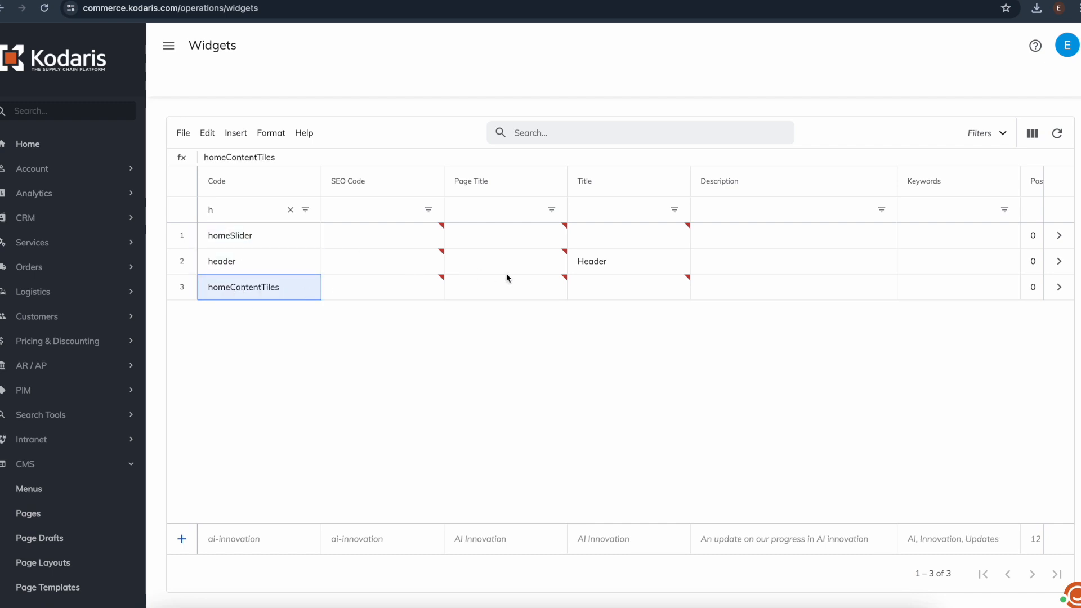
mouse_move(431, 327)
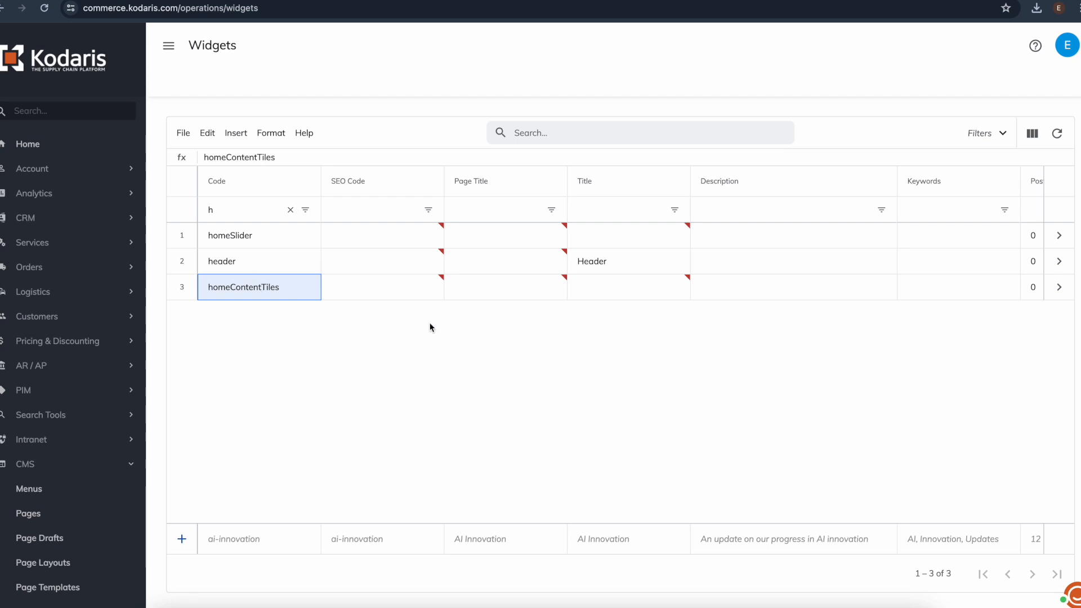
mouse_move(352, 350)
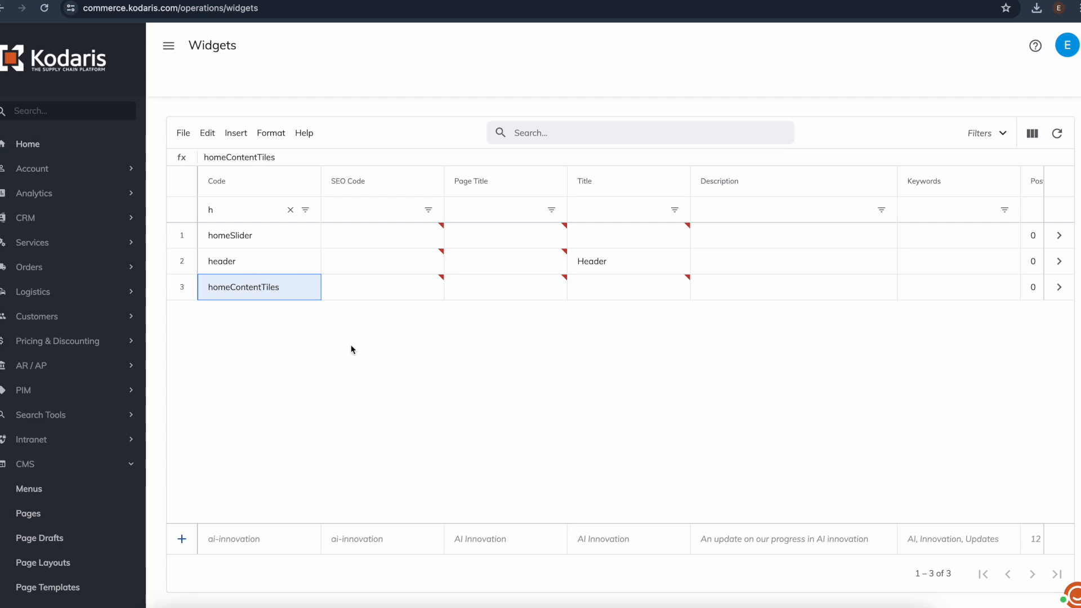
mouse_move(455, 335)
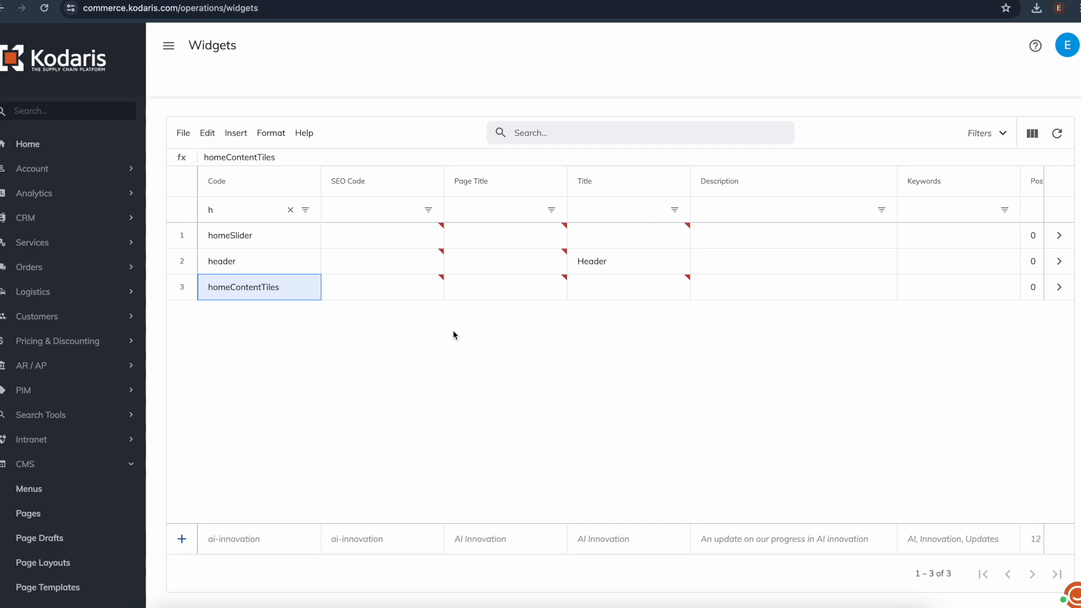
mouse_move(242, 239)
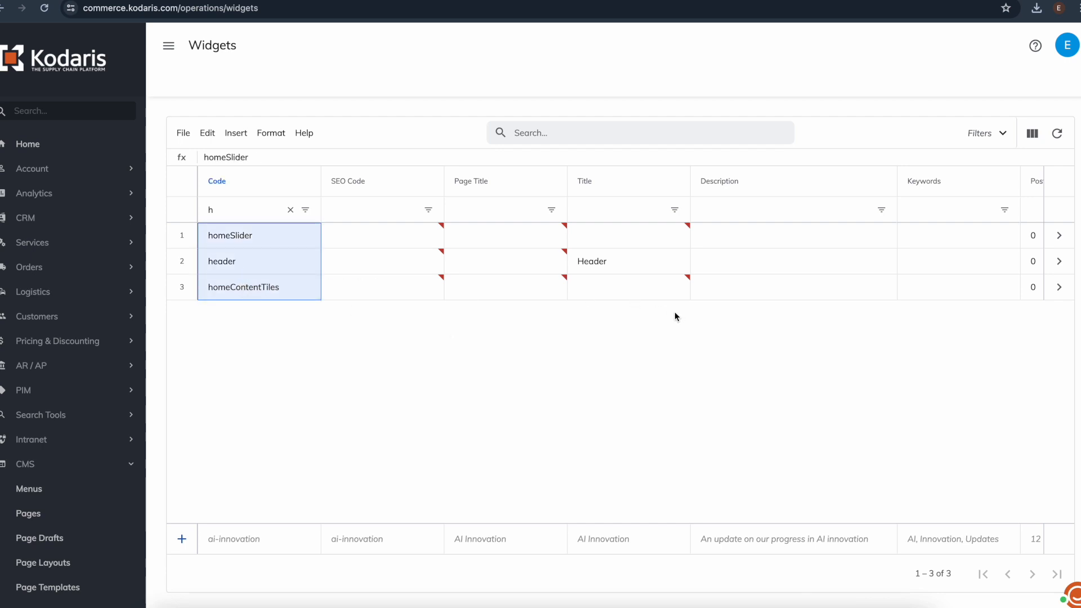
scroll(right, 3)
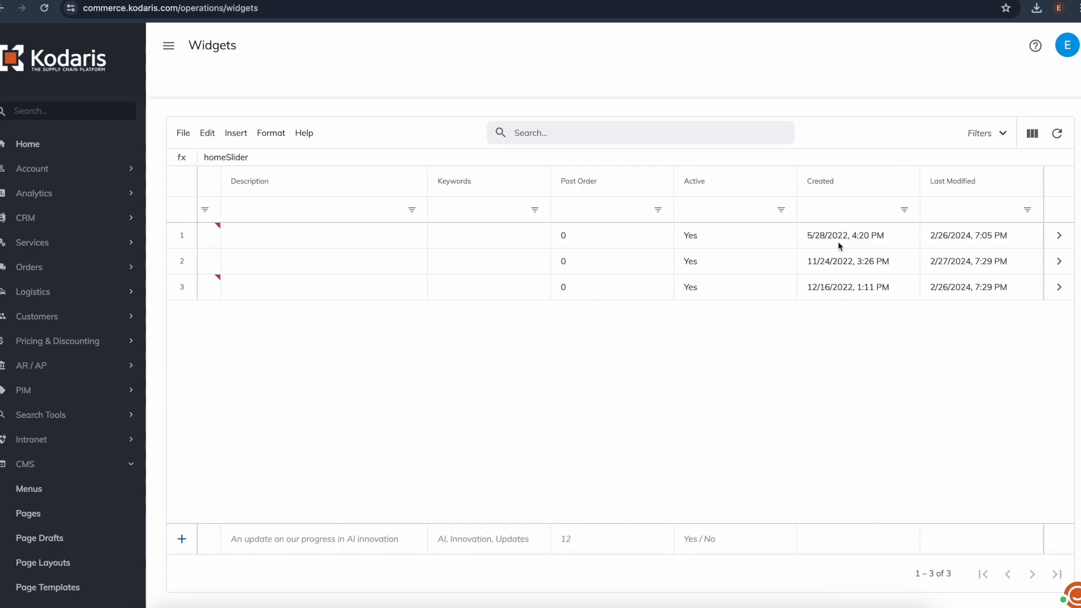
mouse_move(1033, 133)
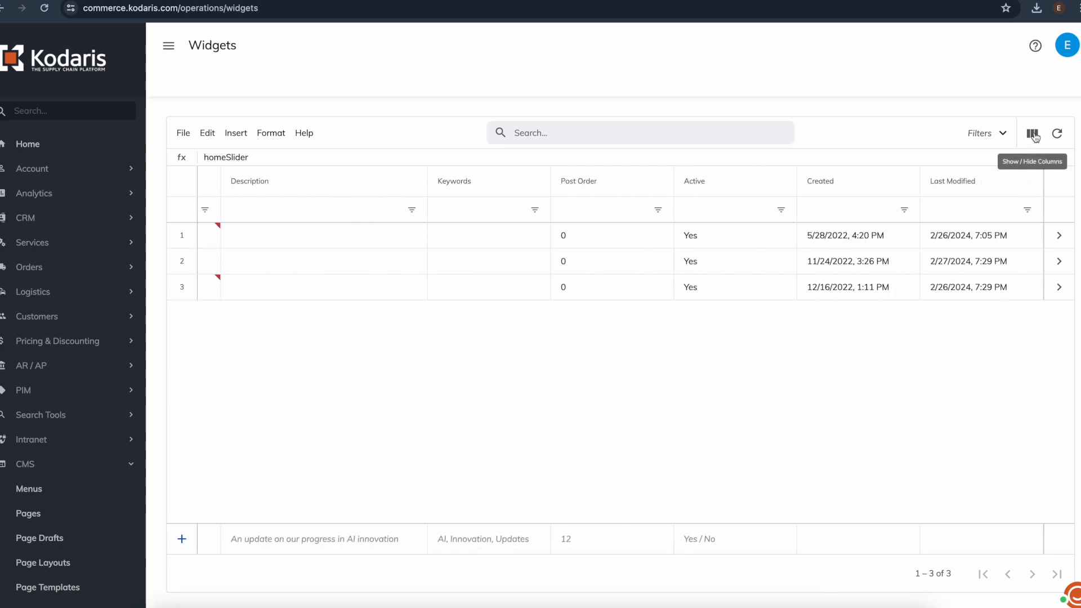
Limit the grid's visible columns to Code, Title and Content
click(1032, 134)
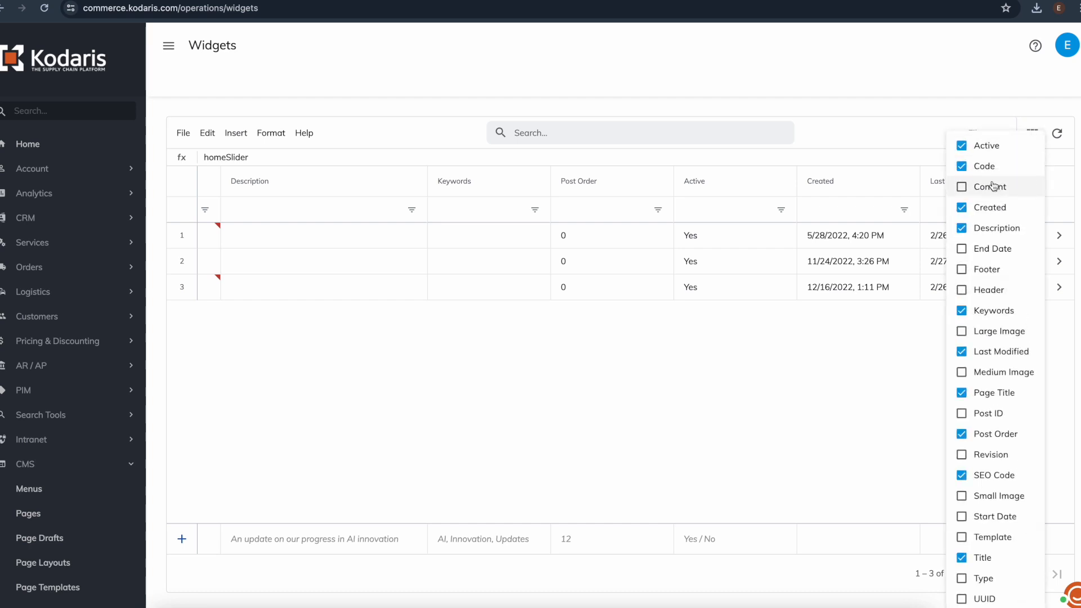
click(962, 186)
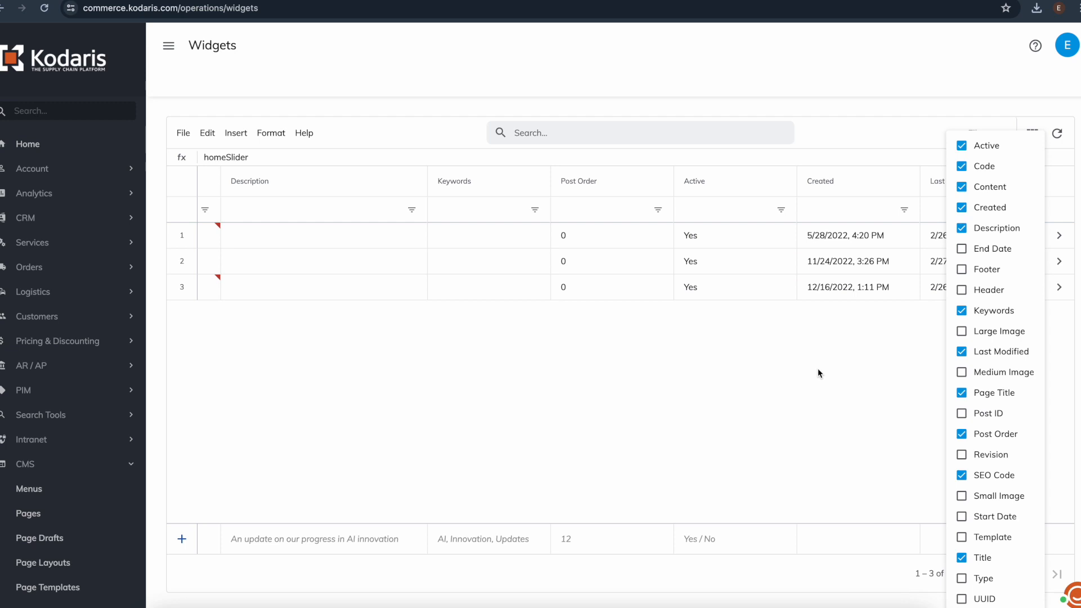
mouse_move(996, 229)
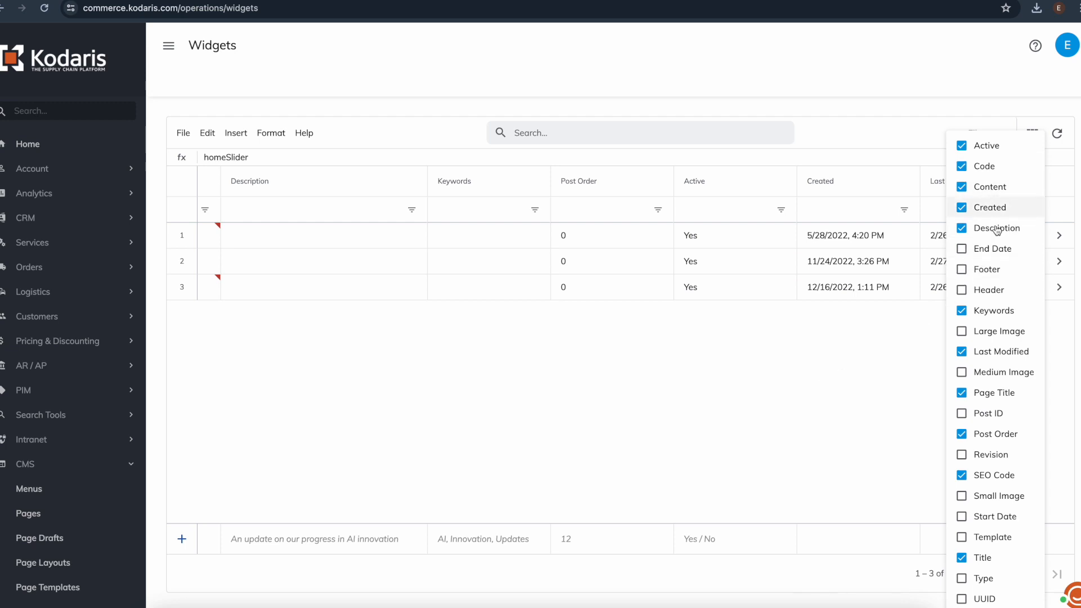
mouse_move(1007, 187)
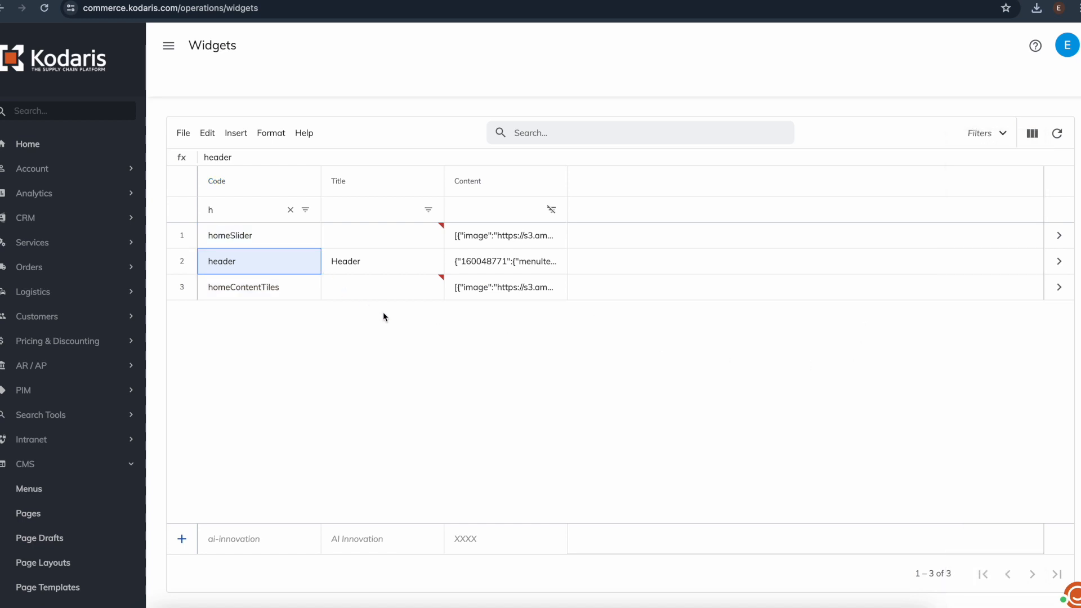
click(243, 287)
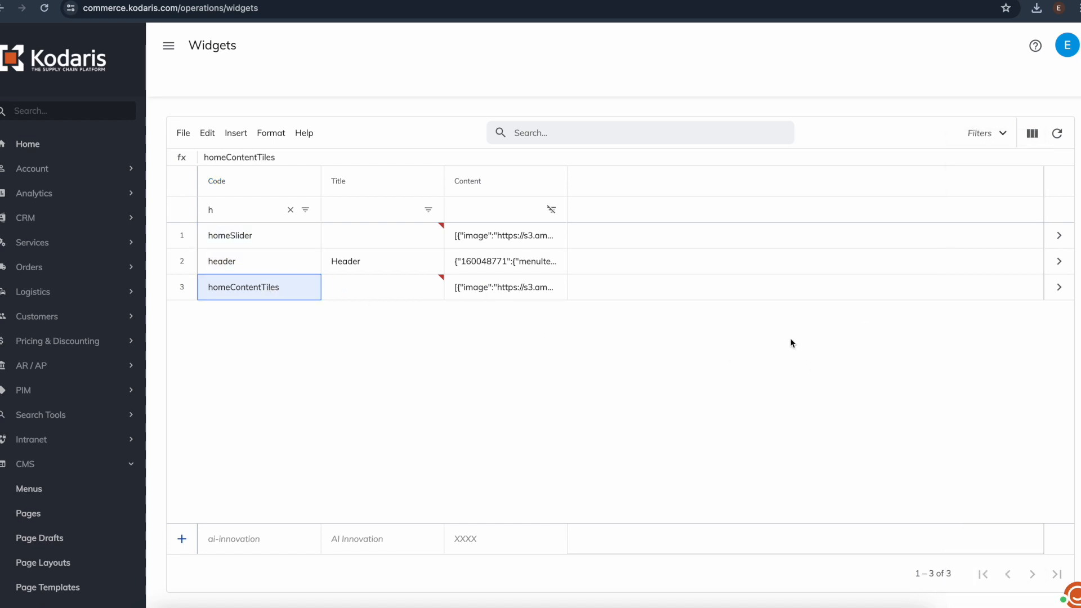
click(1034, 134)
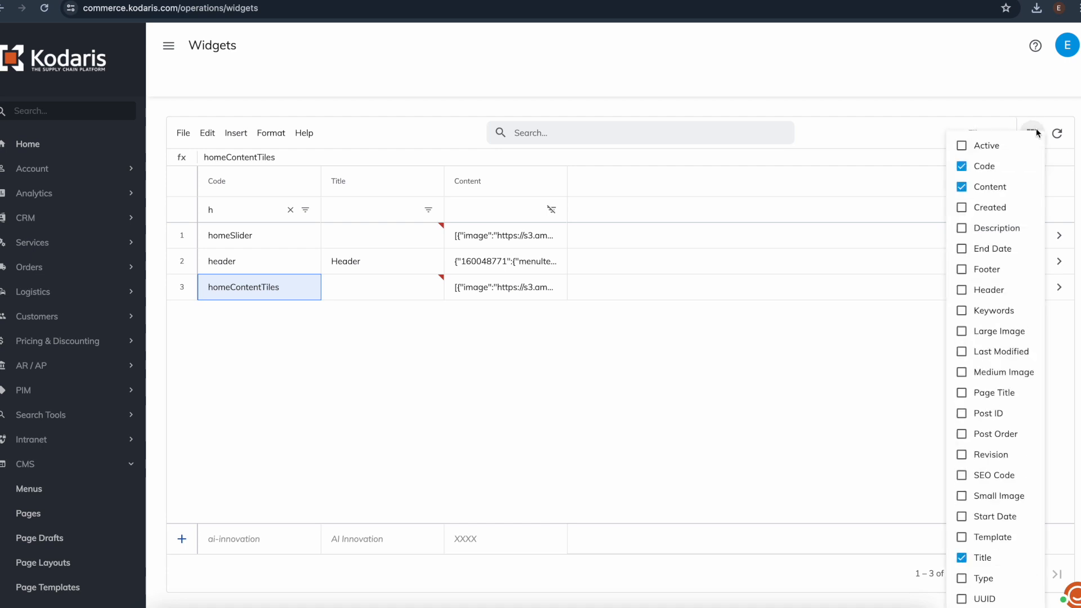
mouse_move(961, 496)
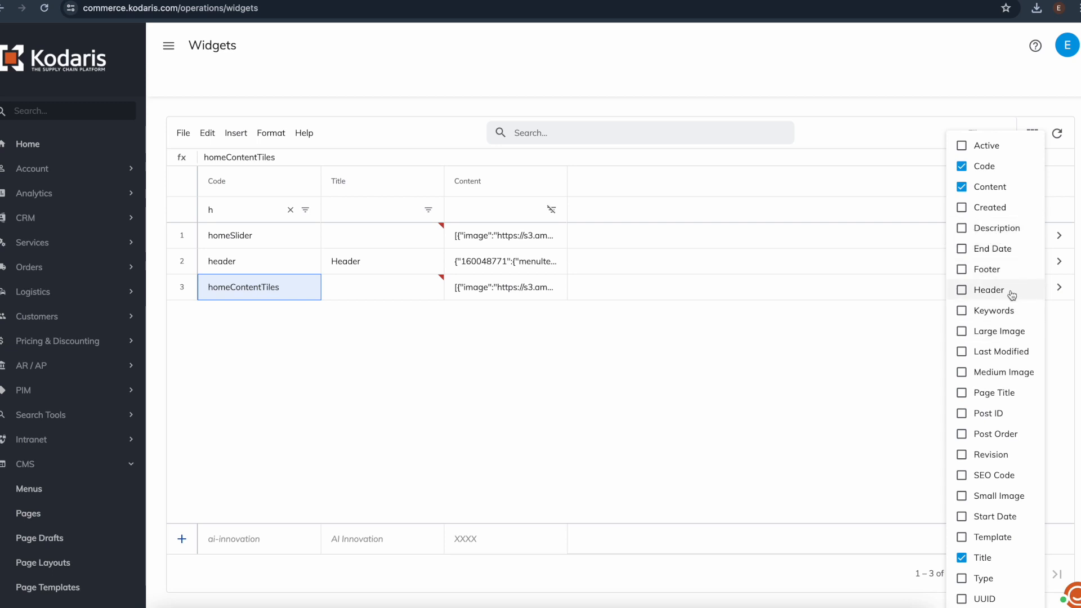
mouse_move(943, 329)
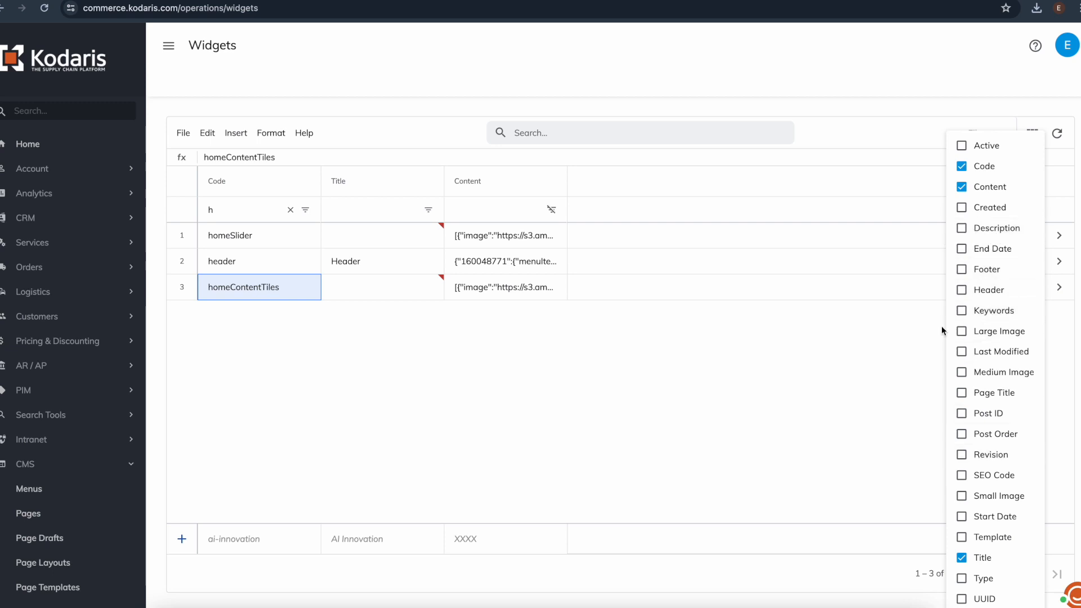
click(343, 339)
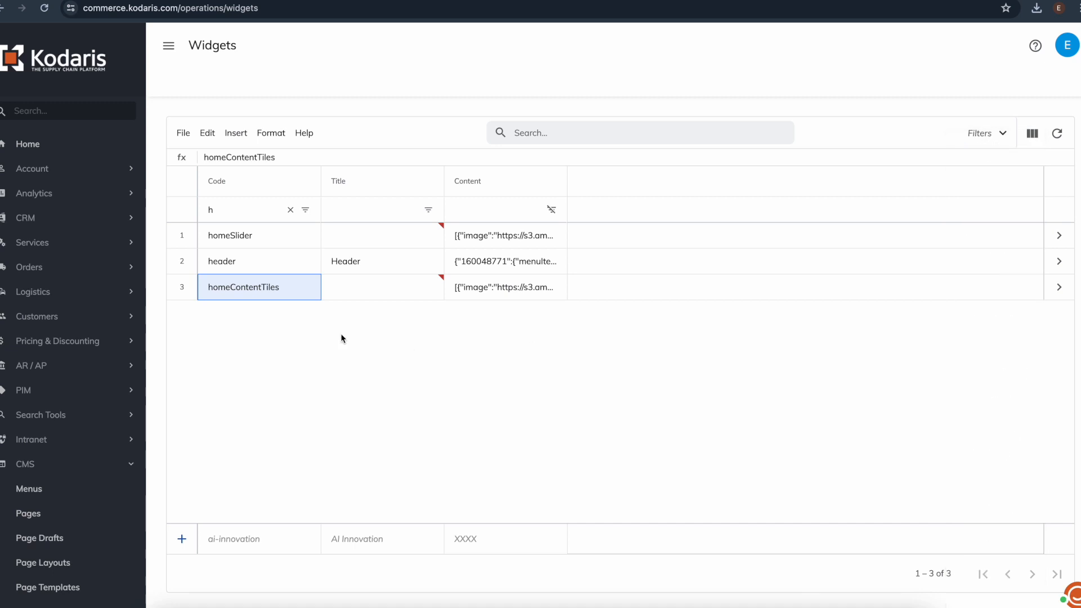
mouse_move(349, 229)
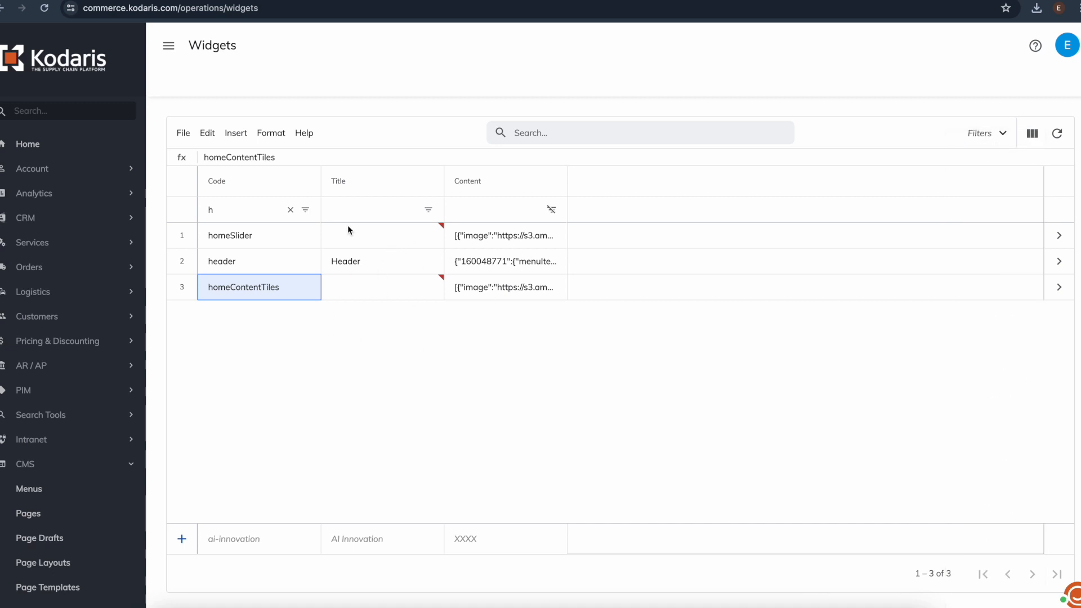
Export the widgets grid to a CSV file under the suggested filename
click(183, 133)
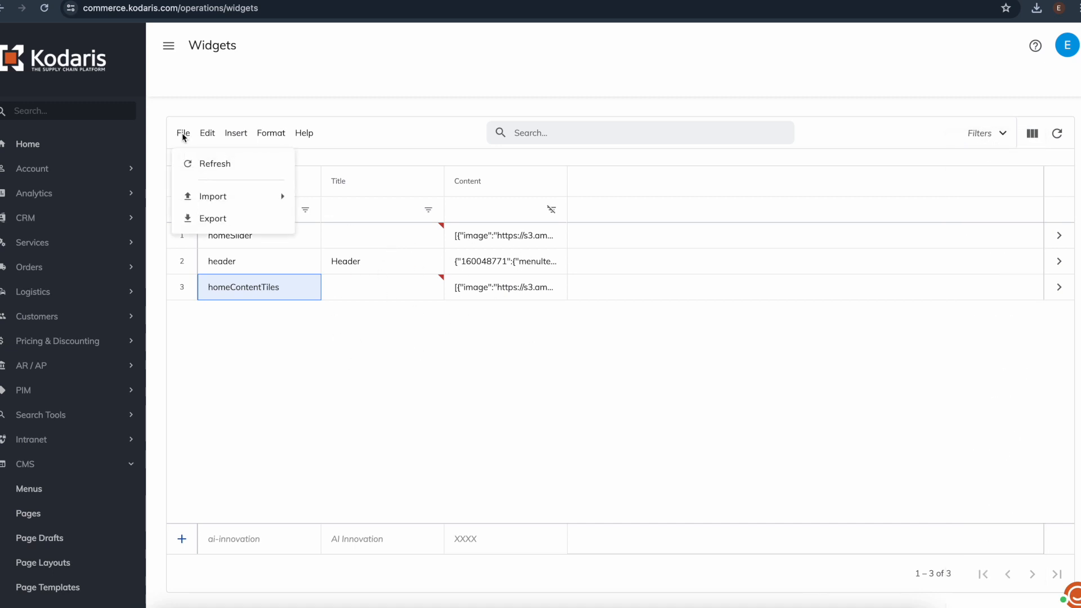
click(212, 219)
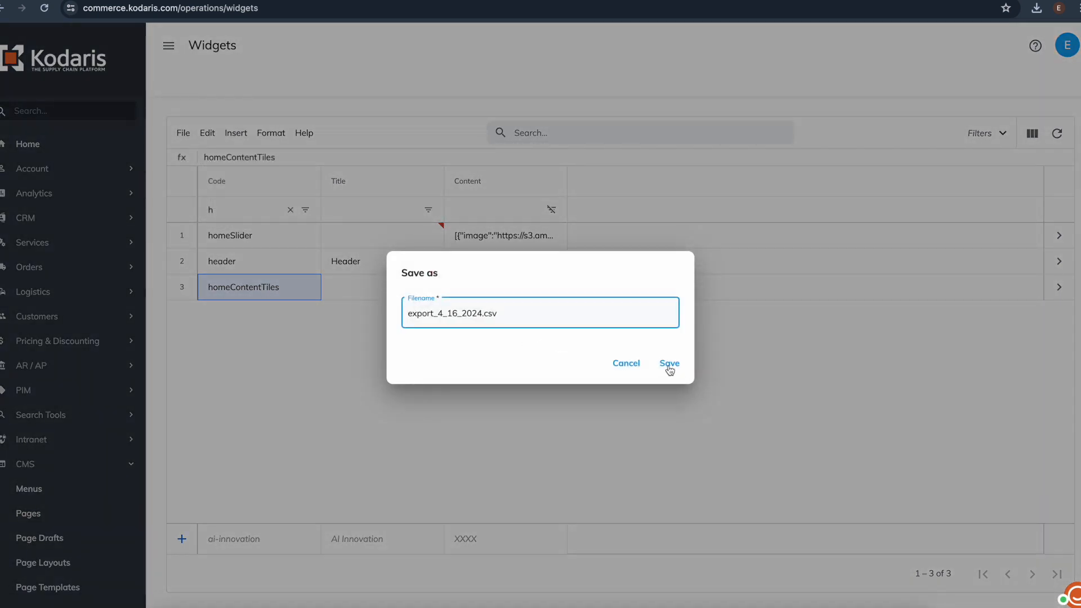
click(669, 363)
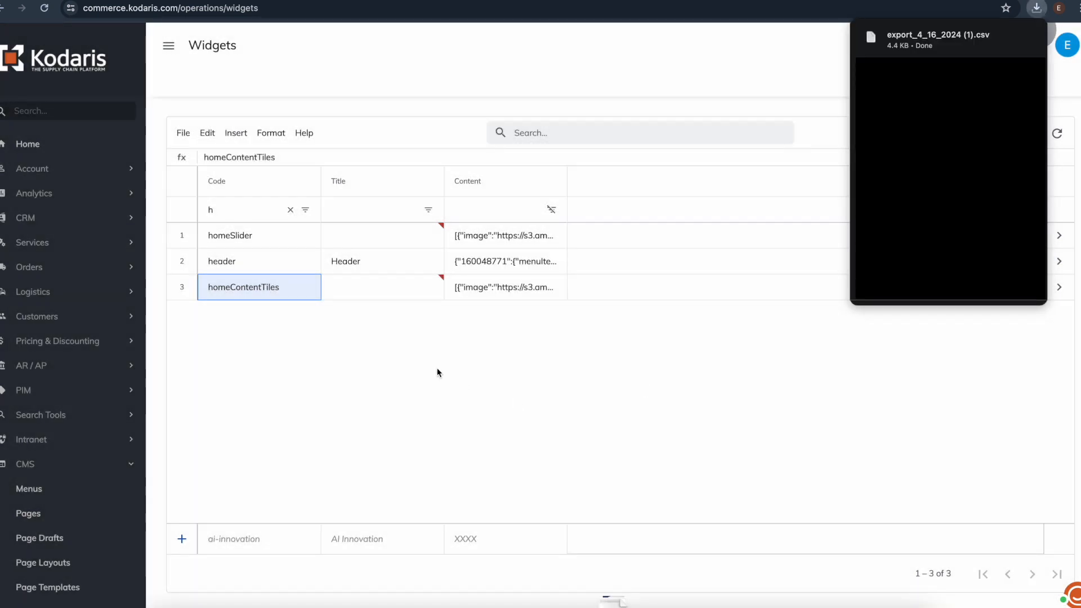
mouse_move(714, 388)
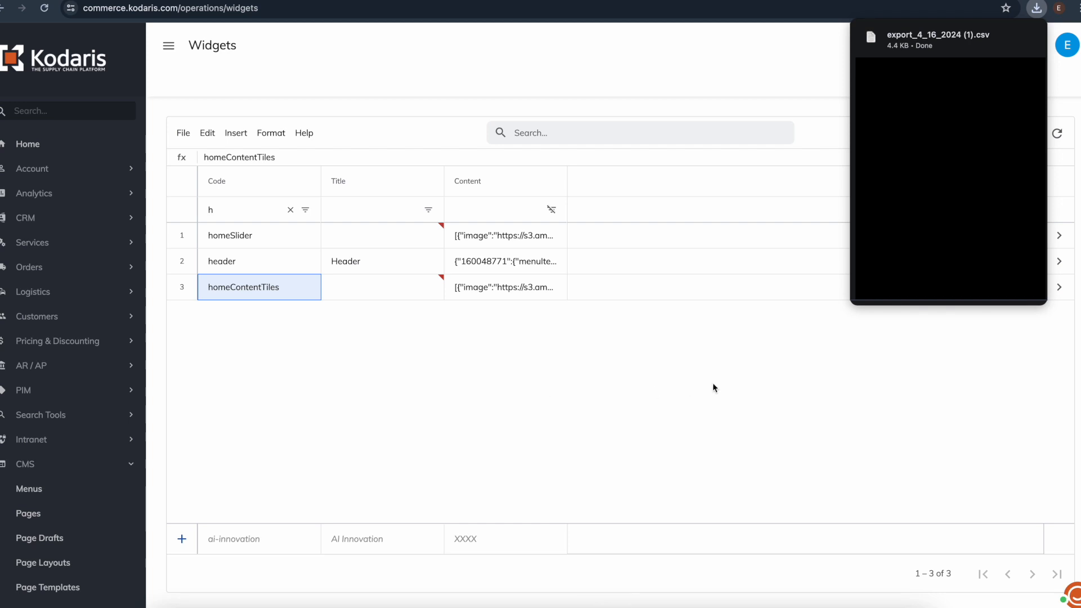
click(715, 388)
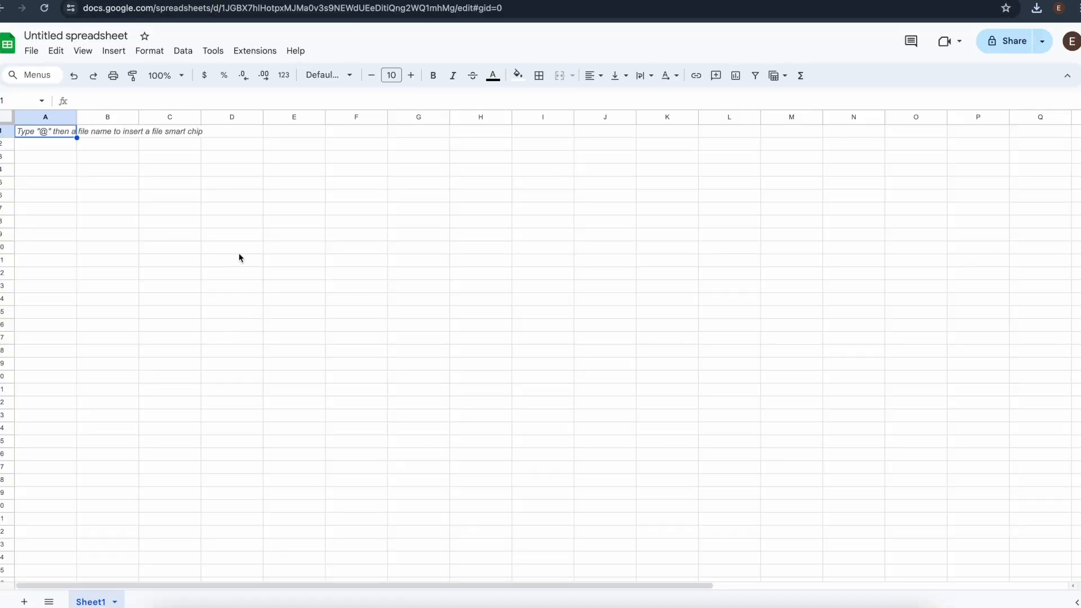
Upload export_4_16_2024 (1).csv into the sheet, replacing the spreadsheet
click(30, 50)
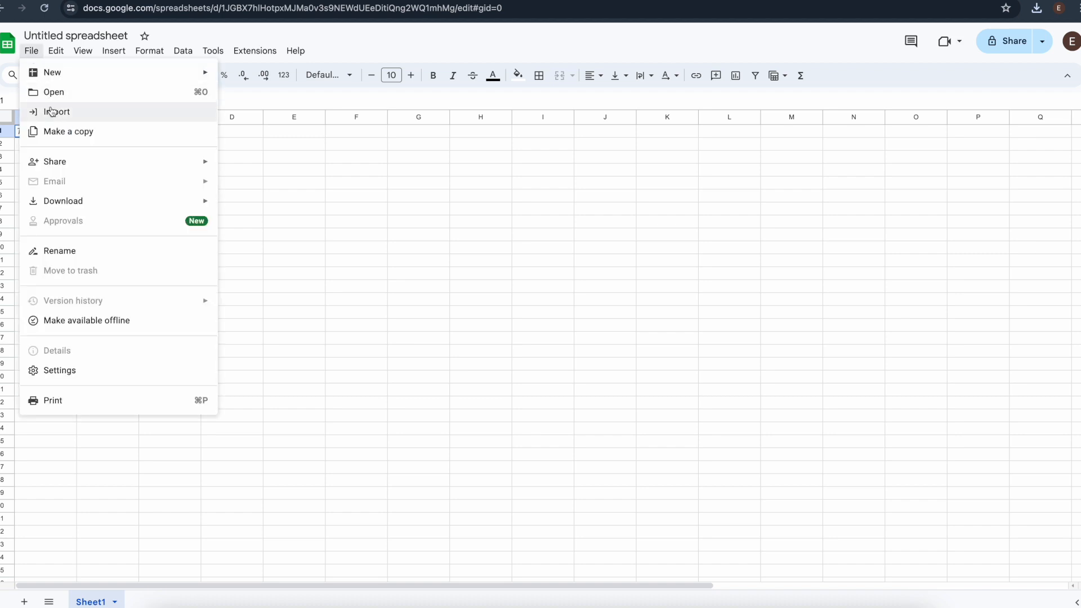
click(56, 111)
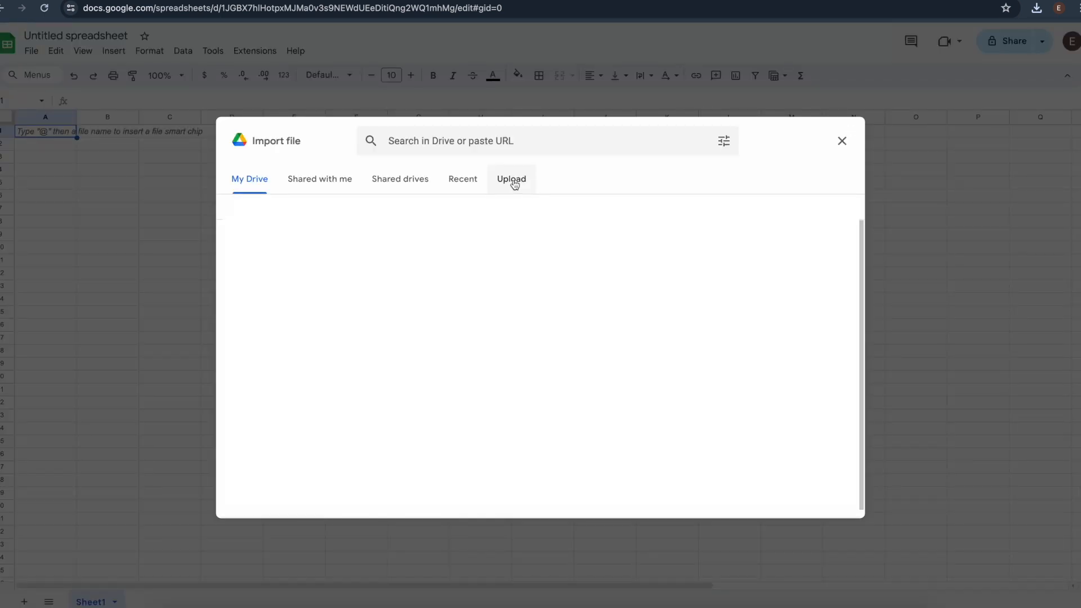
click(511, 179)
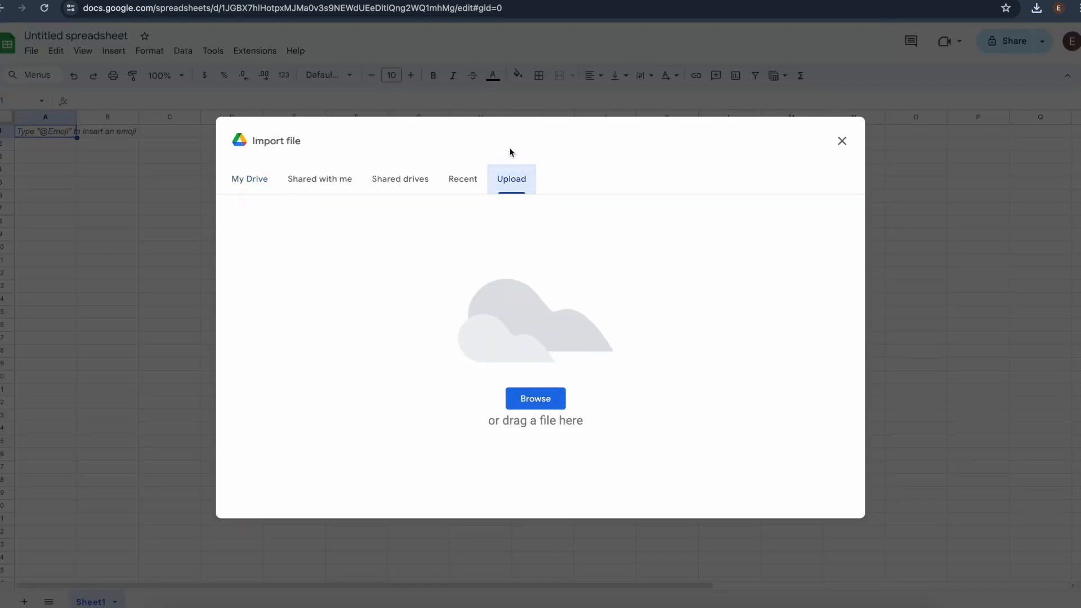
click(535, 399)
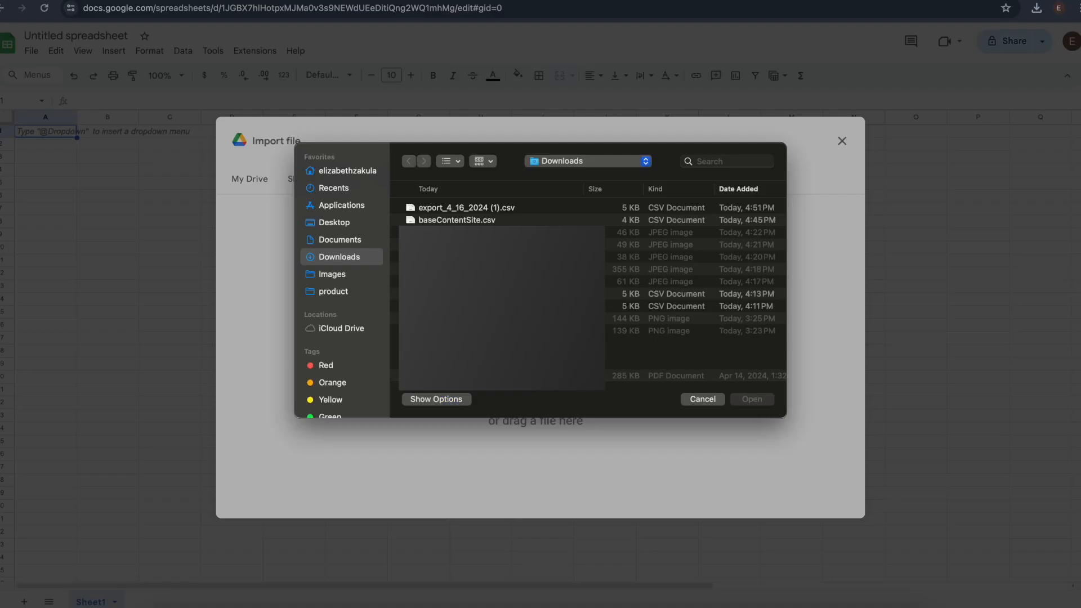
click(467, 208)
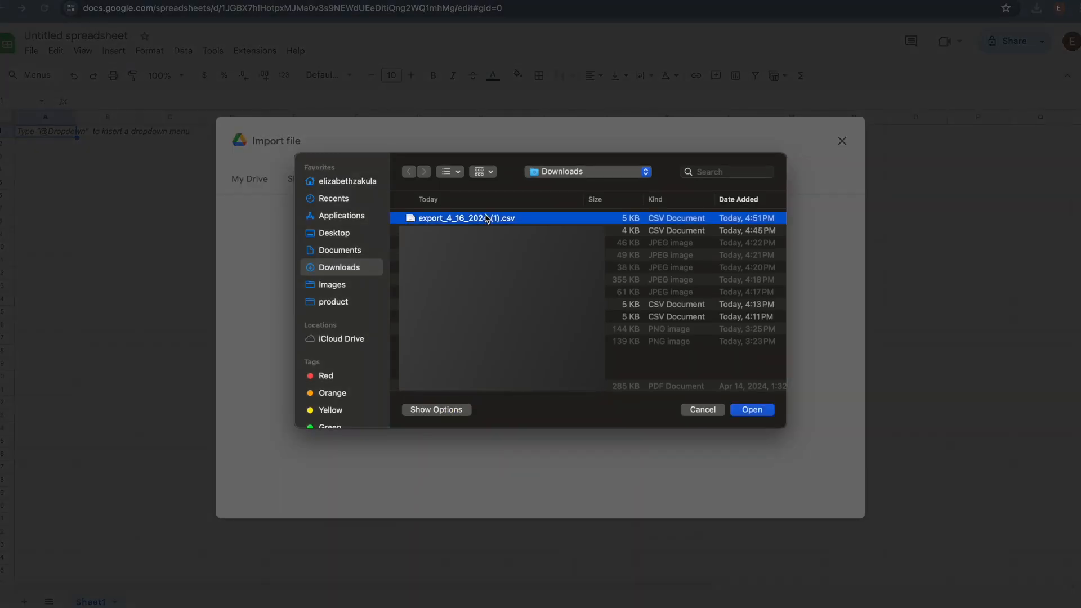
click(752, 410)
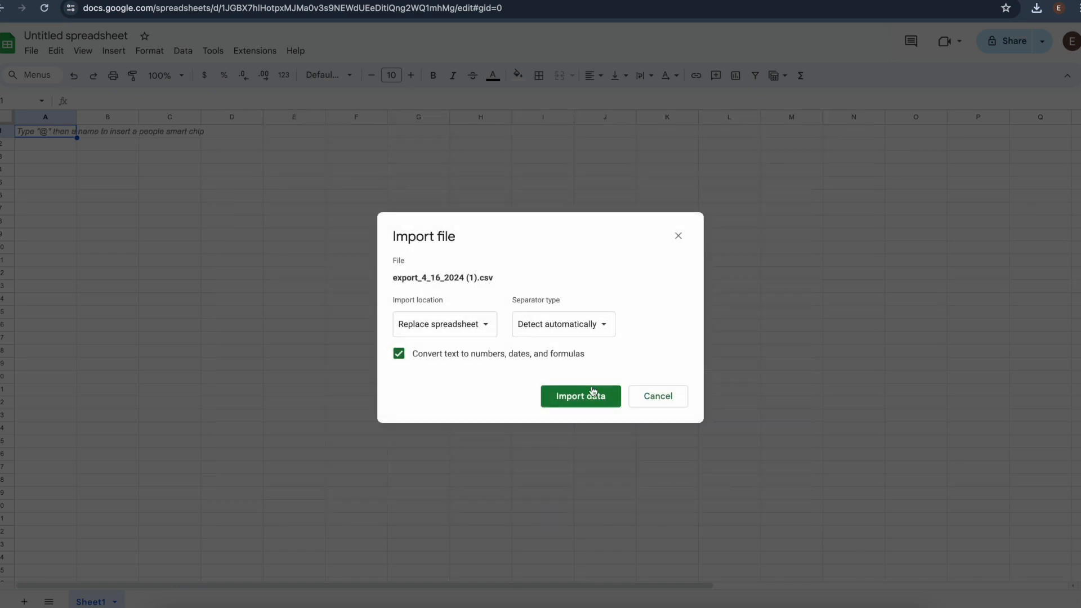
click(581, 397)
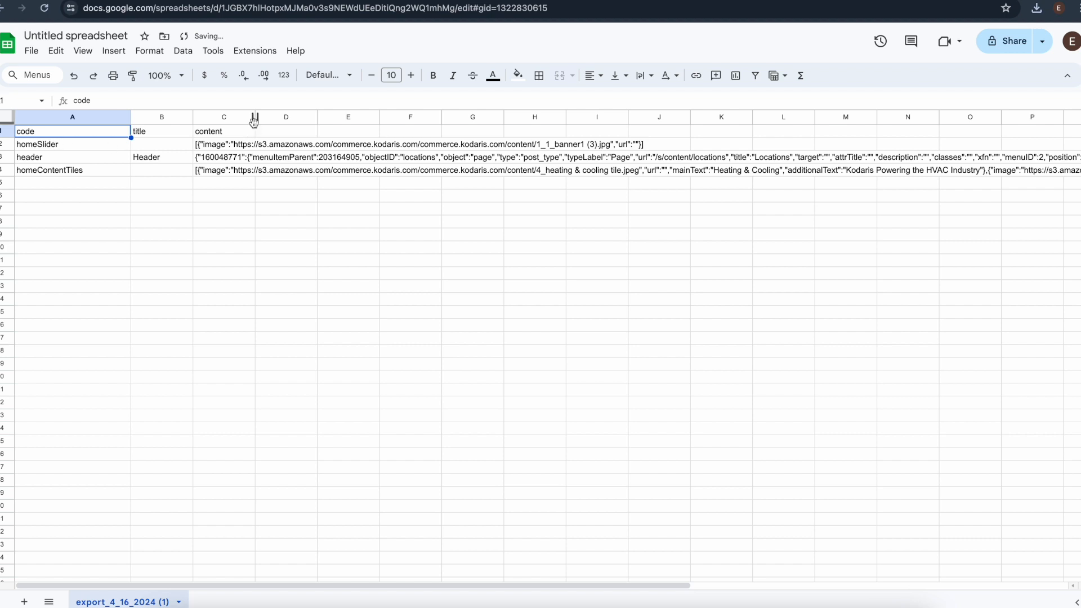
Widen column C and retitle the spreadsheet WidgetsImport
drag(255, 117, 194, 116)
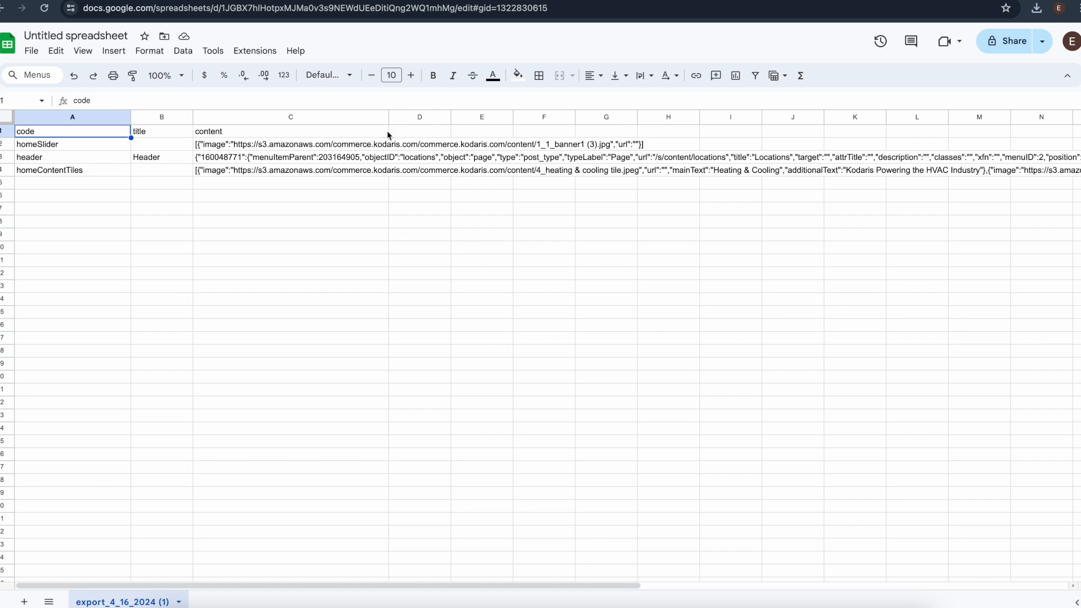
mouse_move(108, 201)
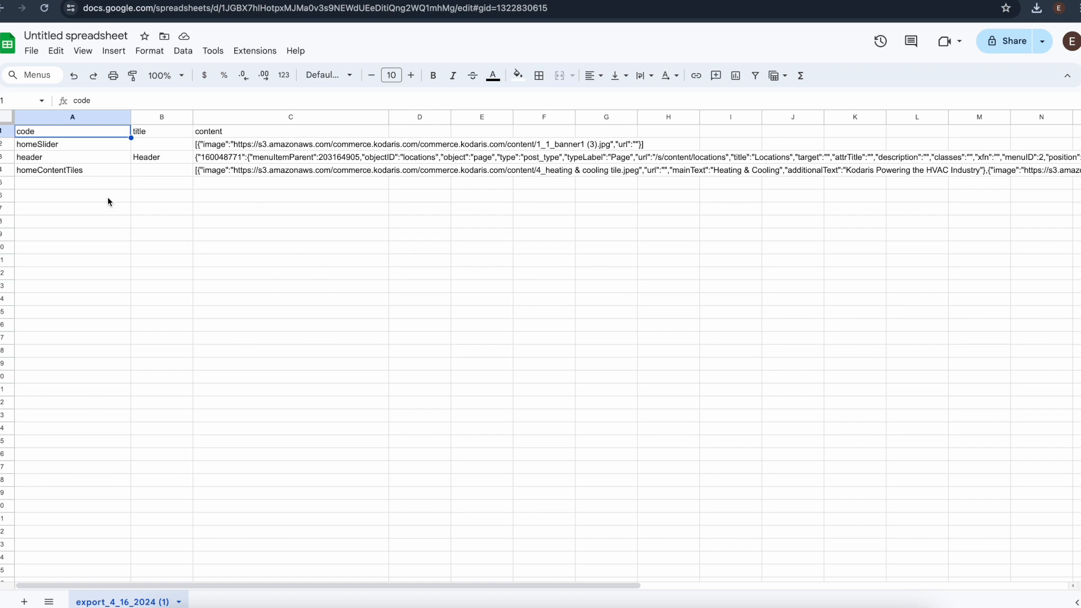
click(75, 35)
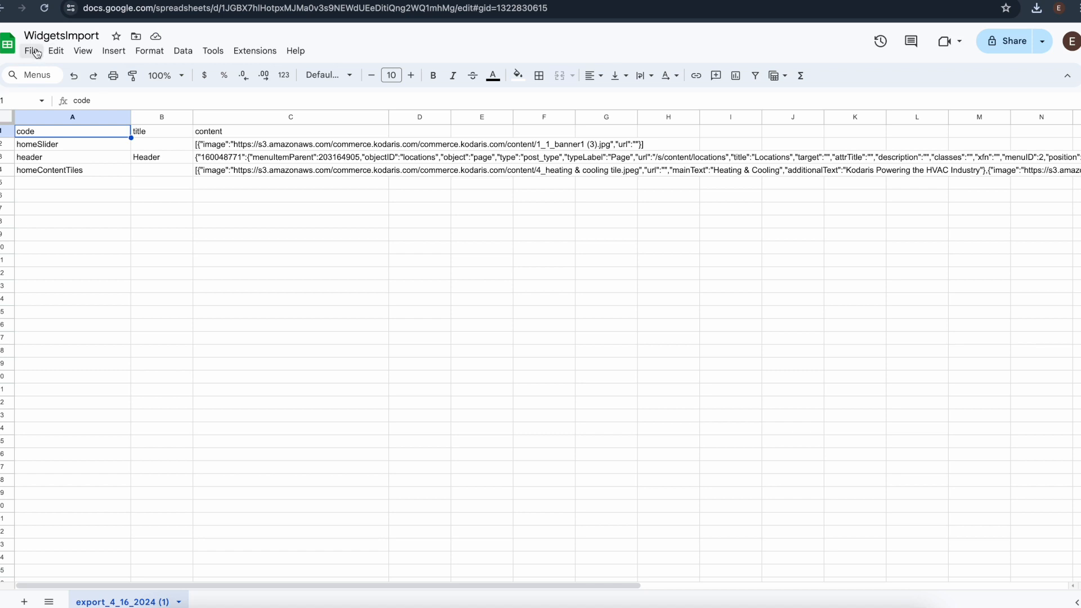
Download the sheet as Comma Separated Values (.csv) and dismiss the download notice
click(32, 50)
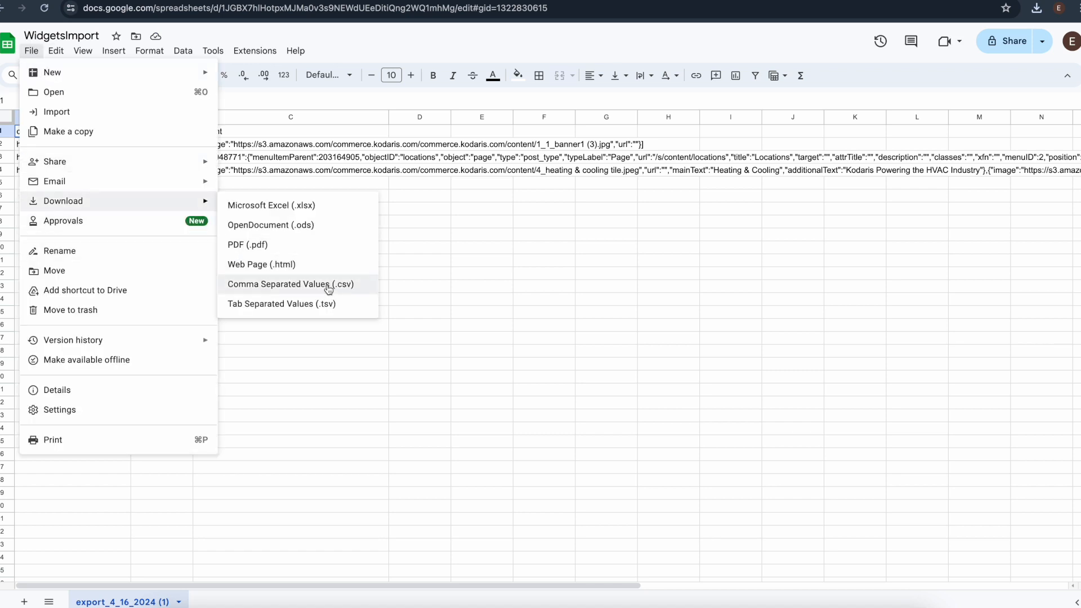
click(290, 284)
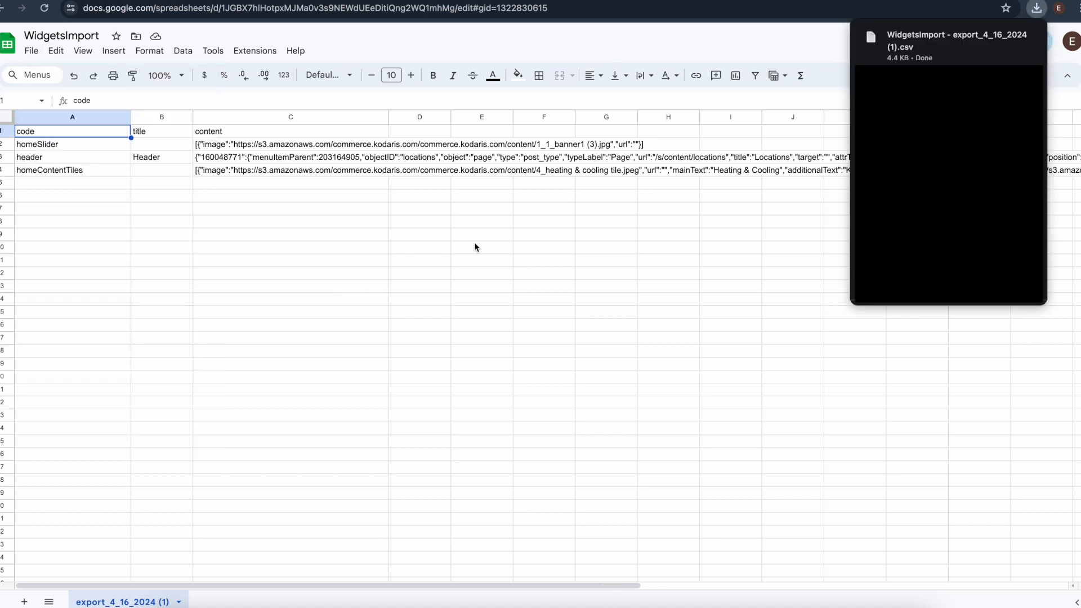
click(482, 247)
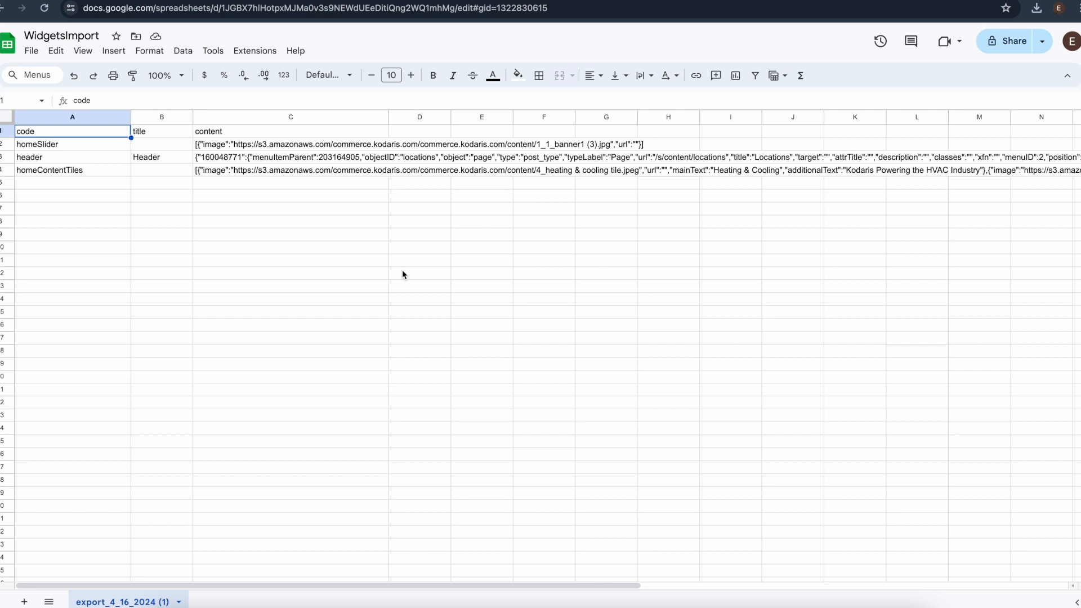
mouse_move(79, 171)
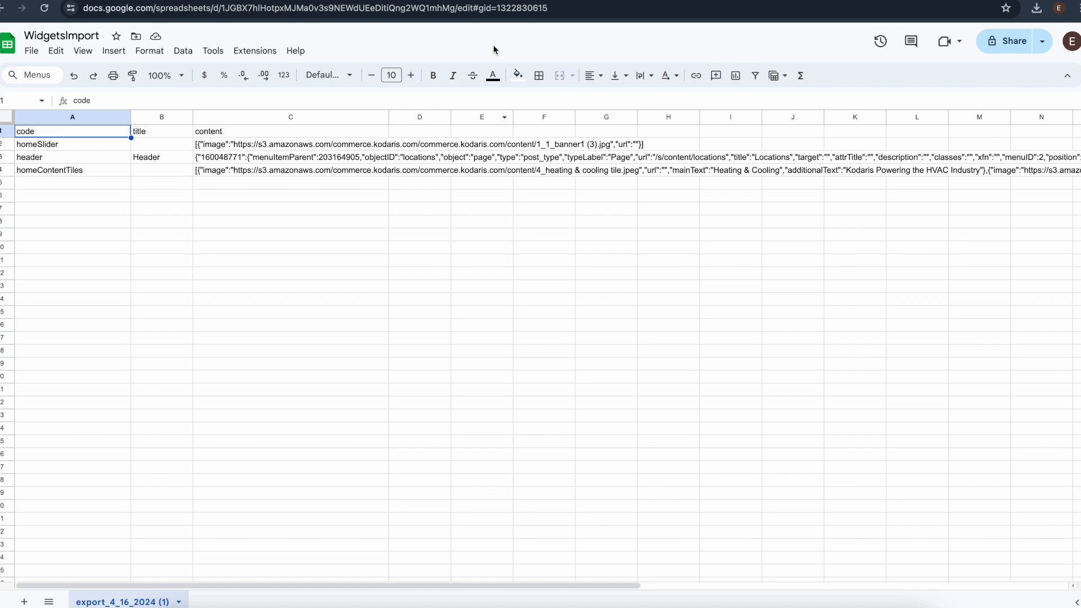
mouse_move(525, 32)
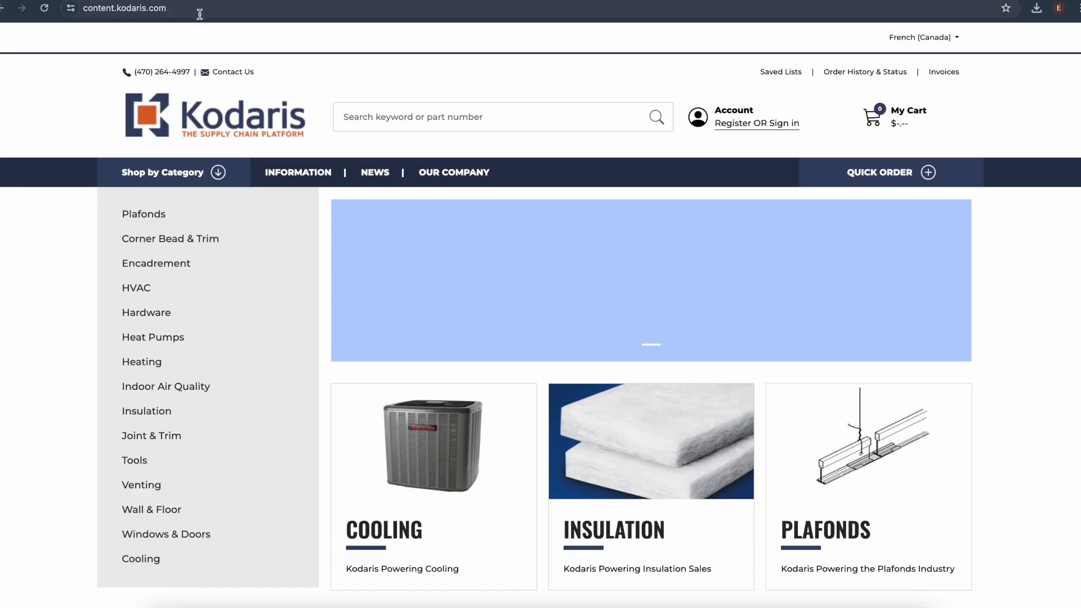
Review the storefront's current header menu, blank banner and category tiles
click(298, 172)
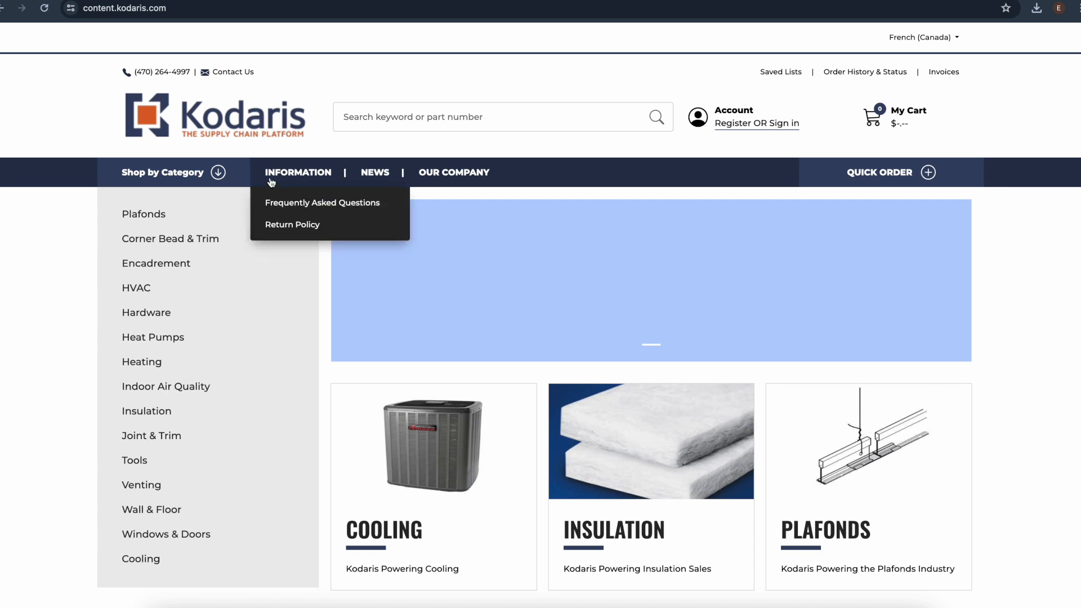
mouse_move(641, 285)
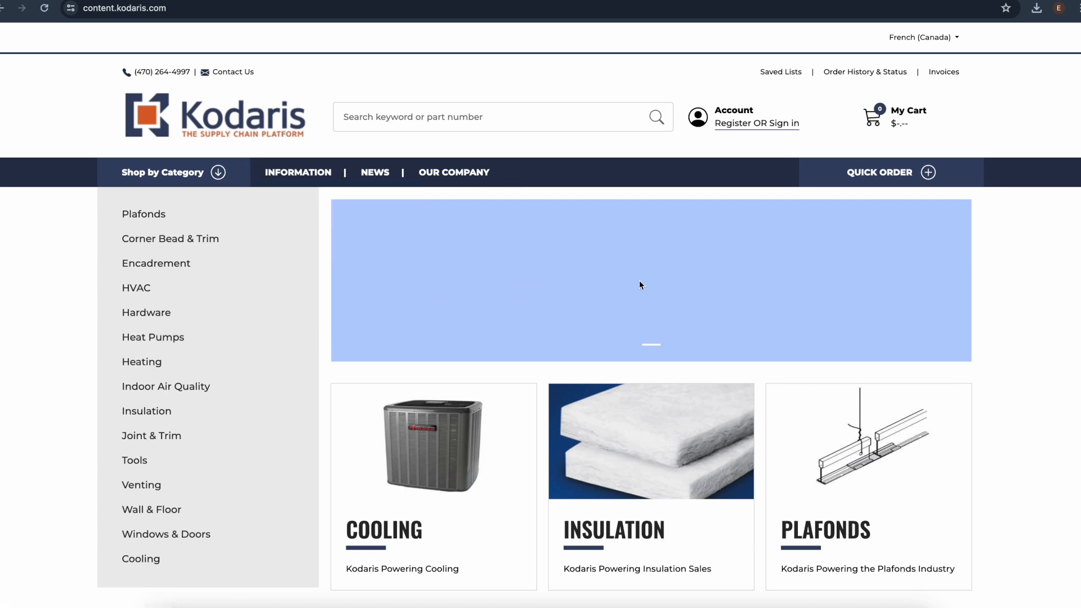
mouse_move(760, 490)
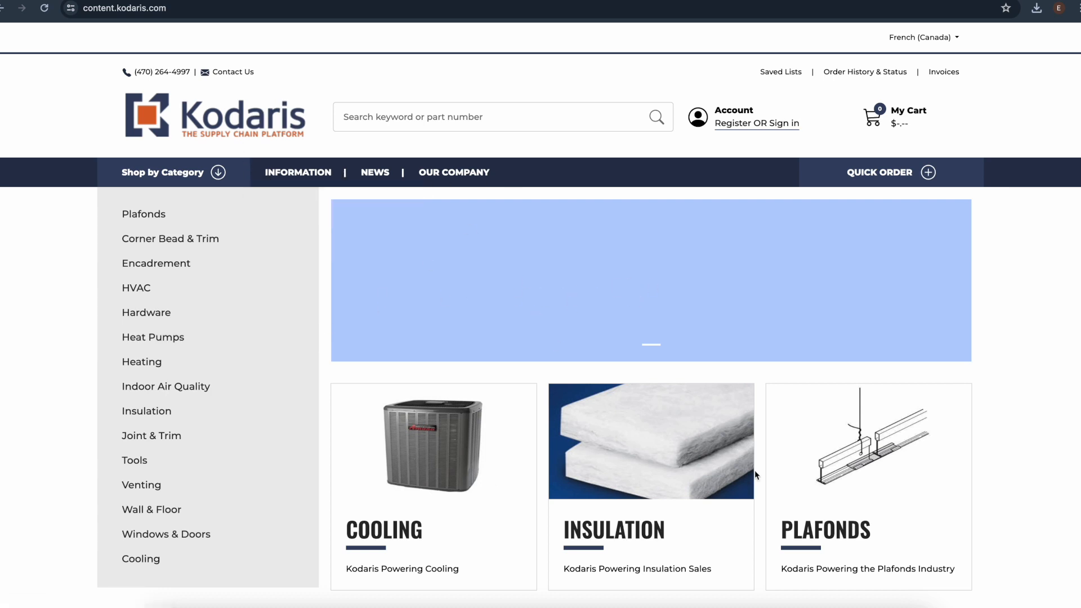
mouse_move(403, 197)
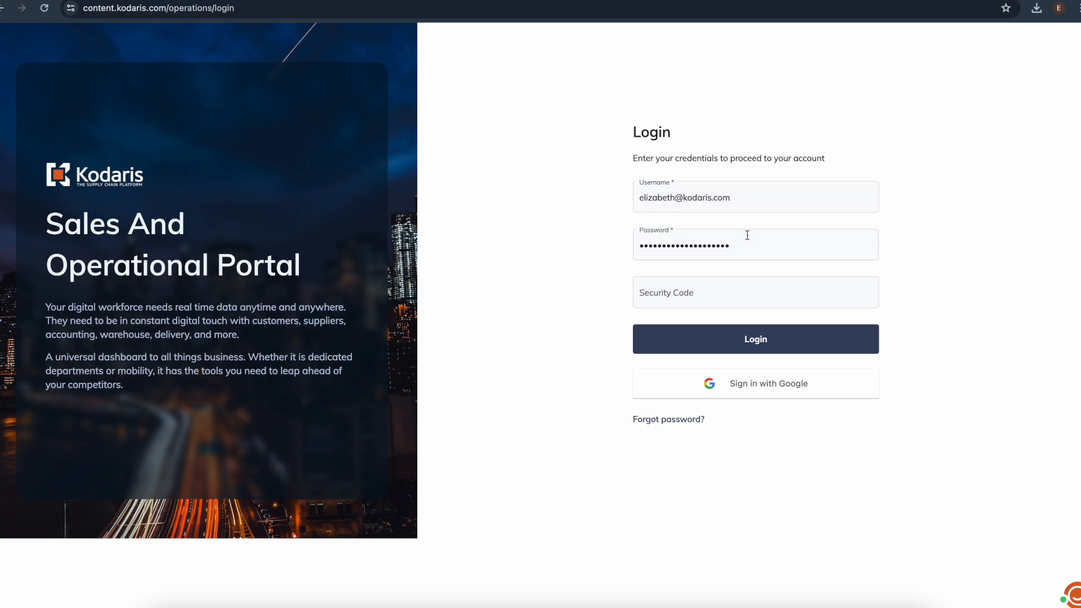
Sign in to the second site's portal and start a sidebar search for widgets
click(747, 245)
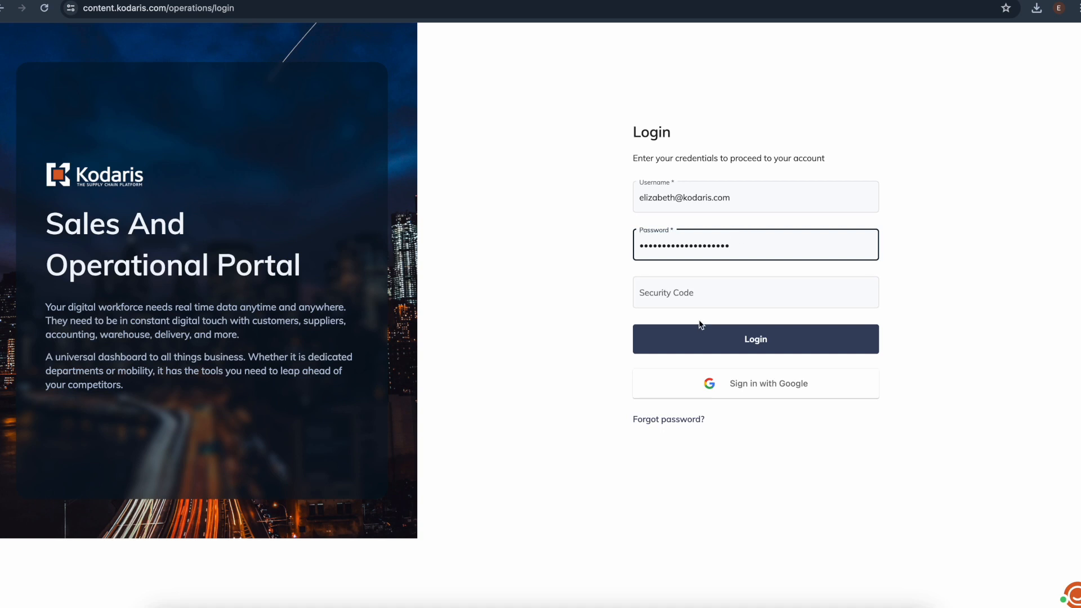
click(756, 339)
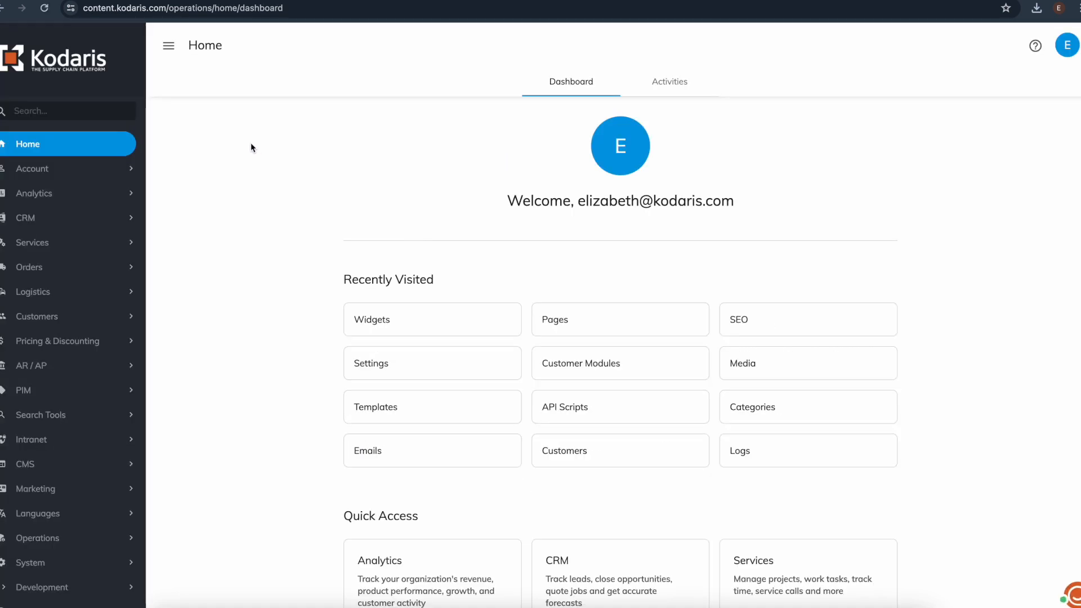
text(widg)
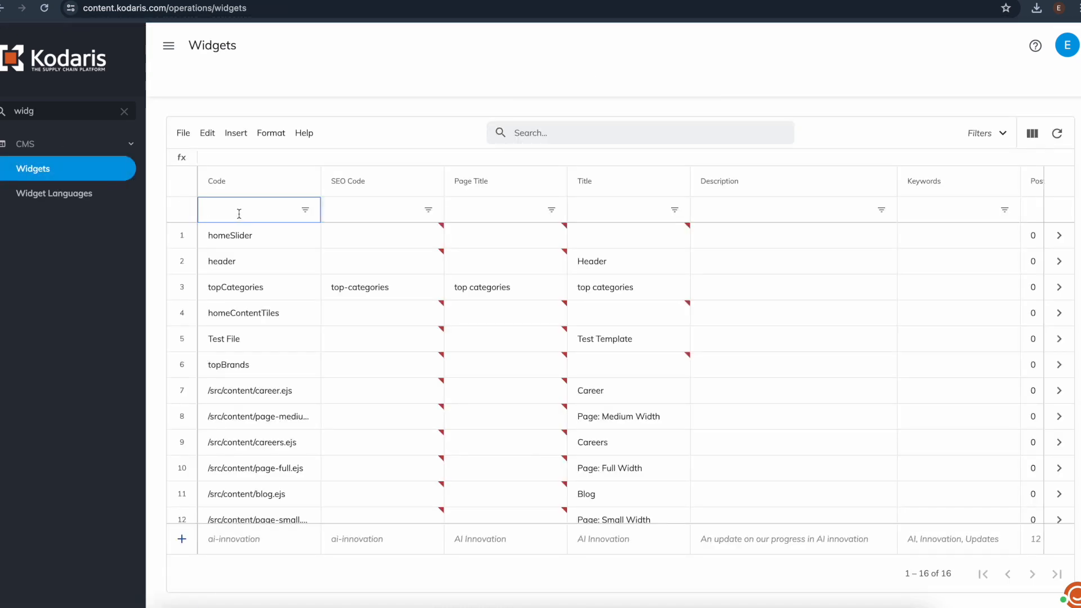
Review the import options, then filter codes by 'h' to homeSlider, header and homeContentTiles
click(183, 133)
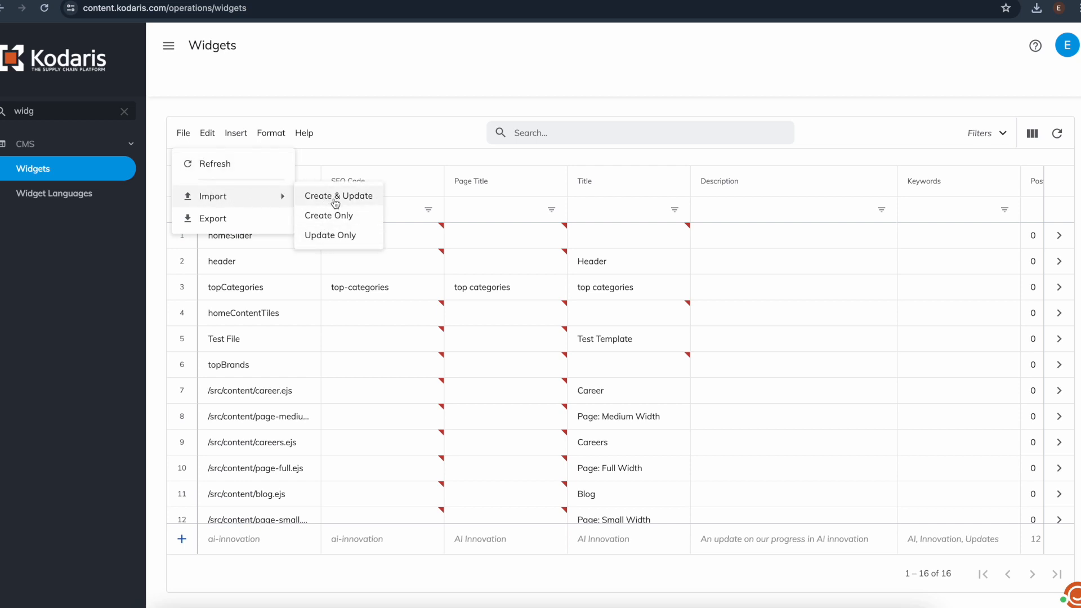
mouse_move(350, 197)
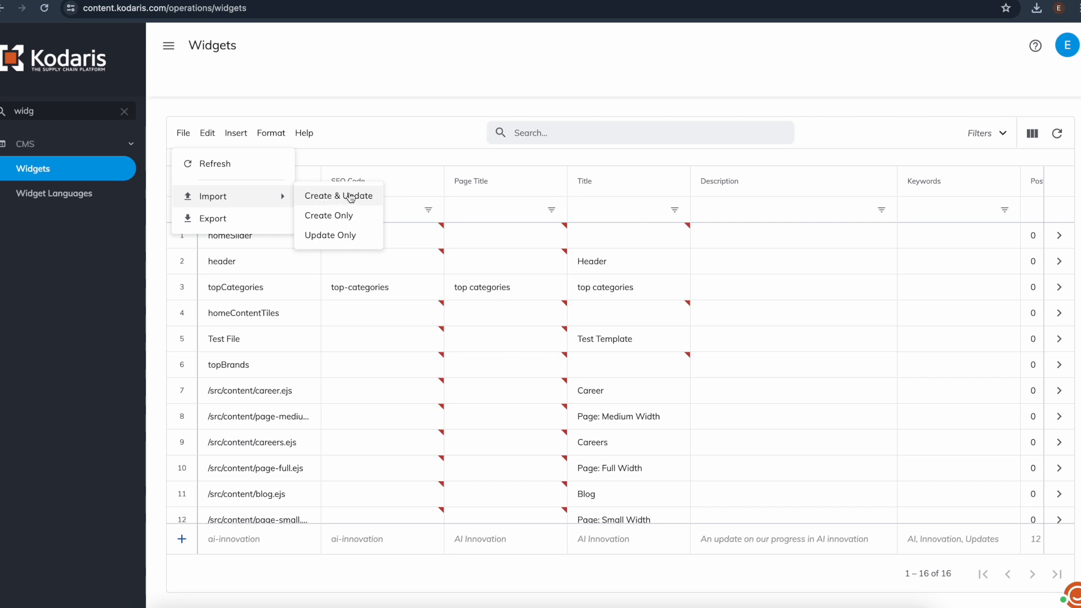
mouse_move(337, 197)
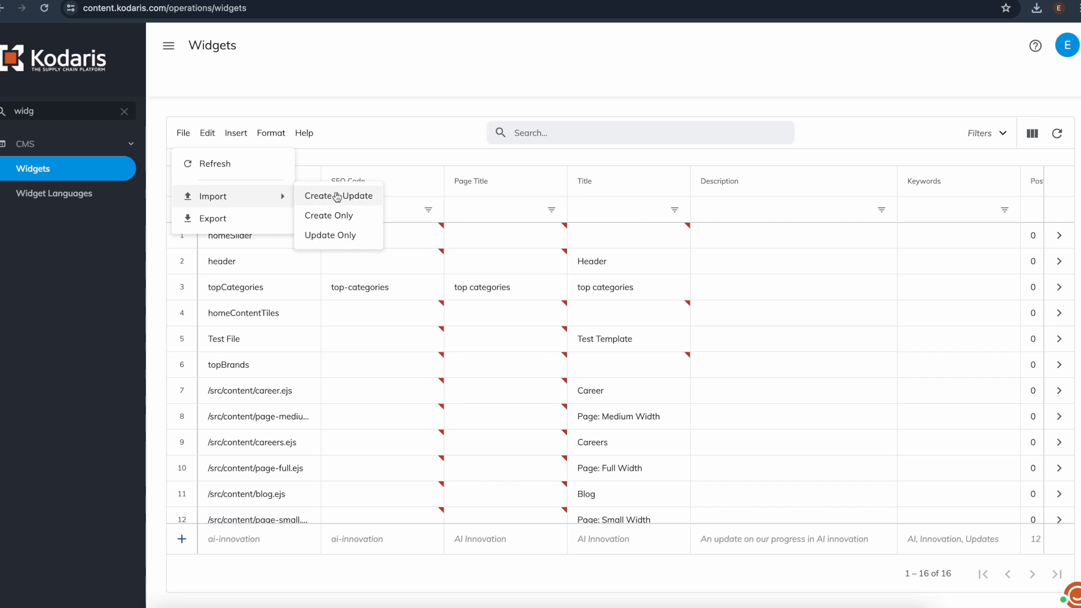
mouse_move(332, 216)
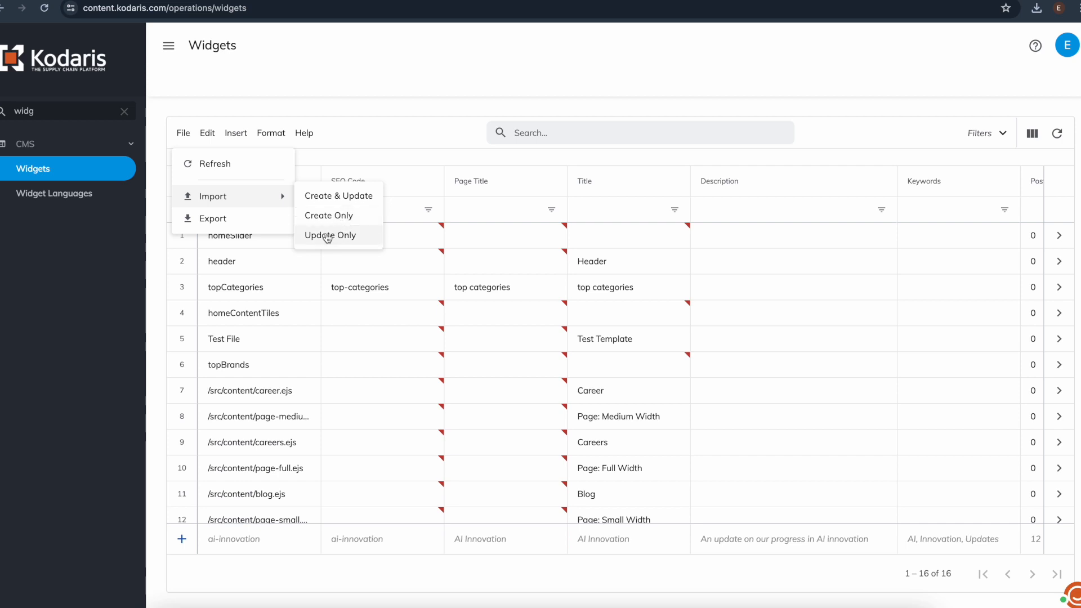
mouse_move(342, 237)
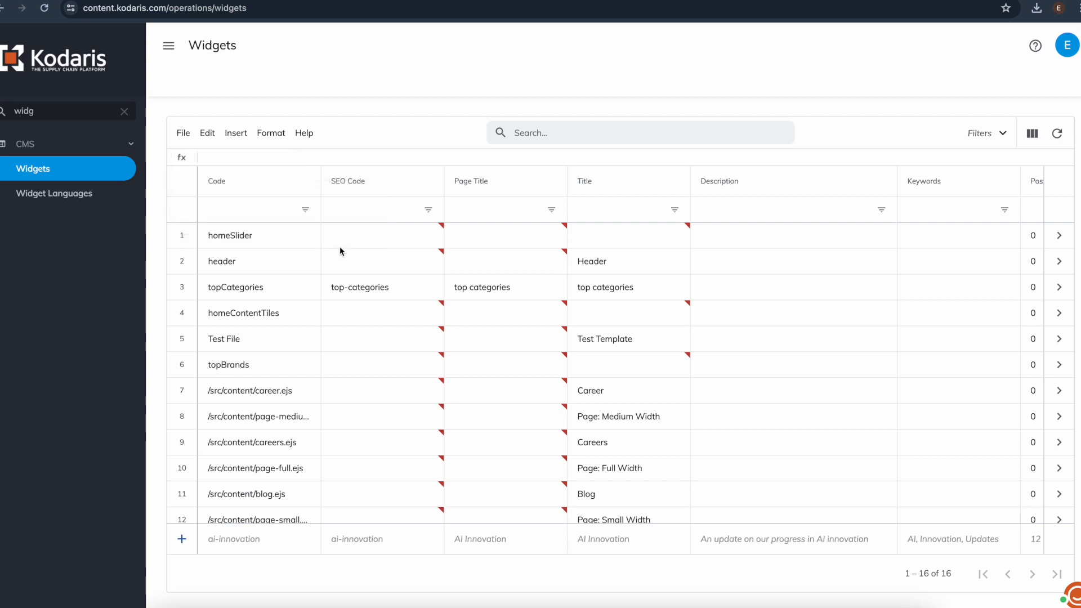
click(255, 210)
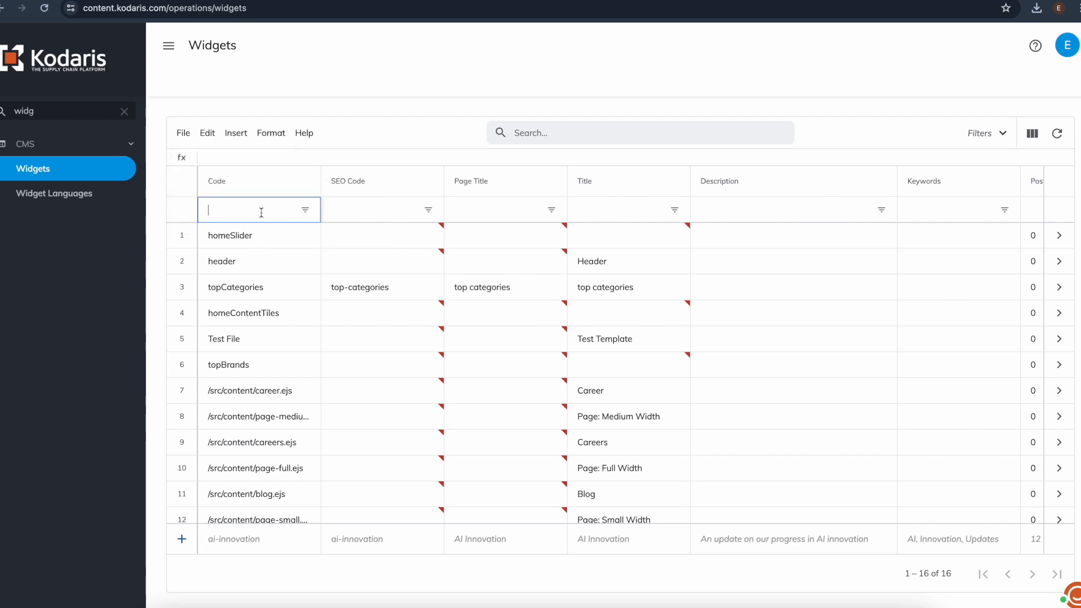
text(h)
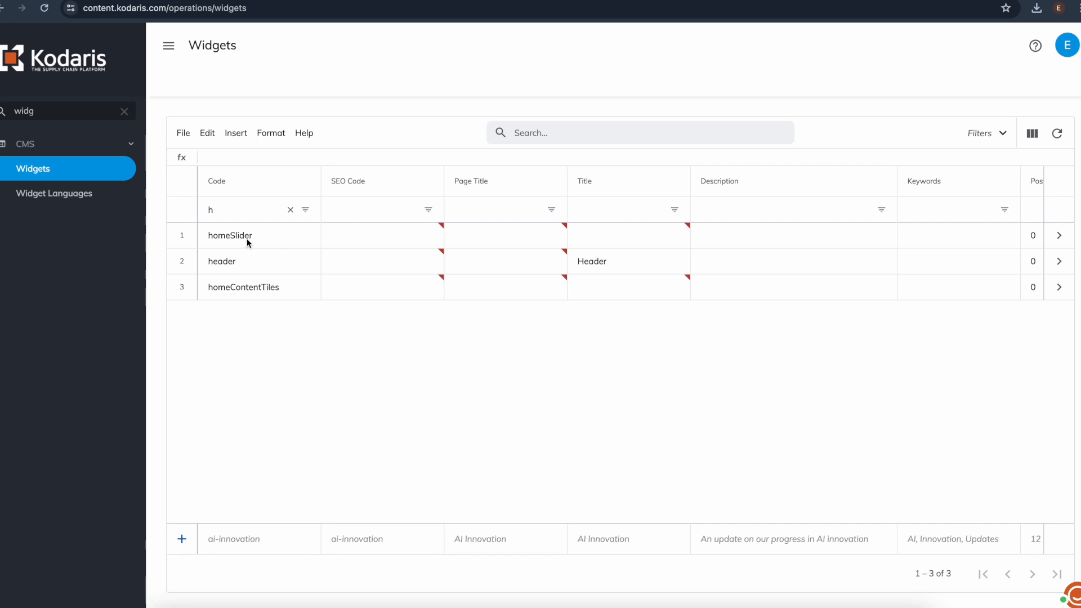
click(250, 287)
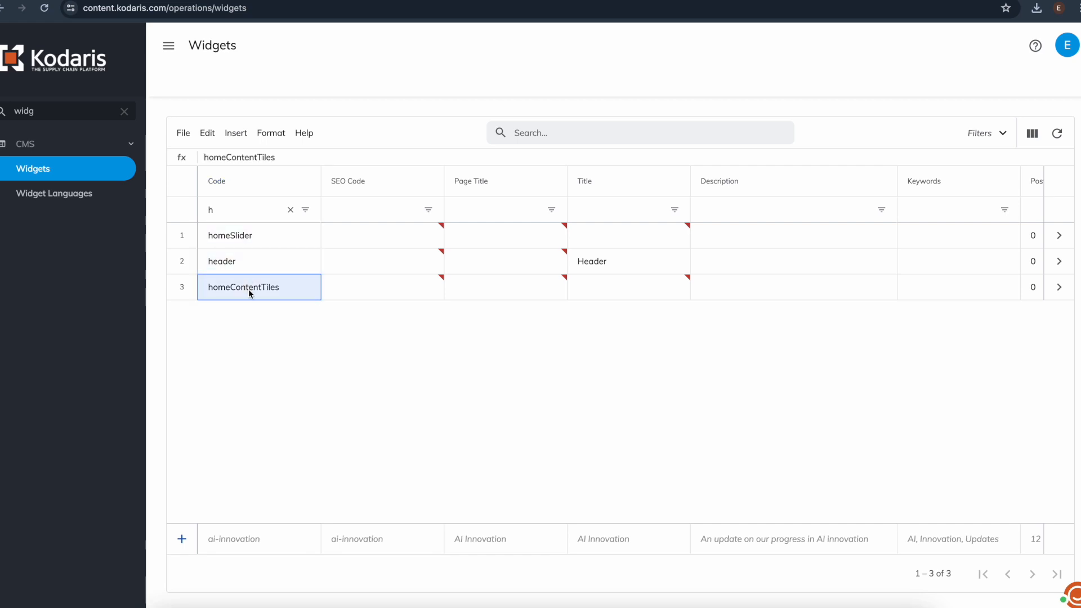
mouse_move(187, 134)
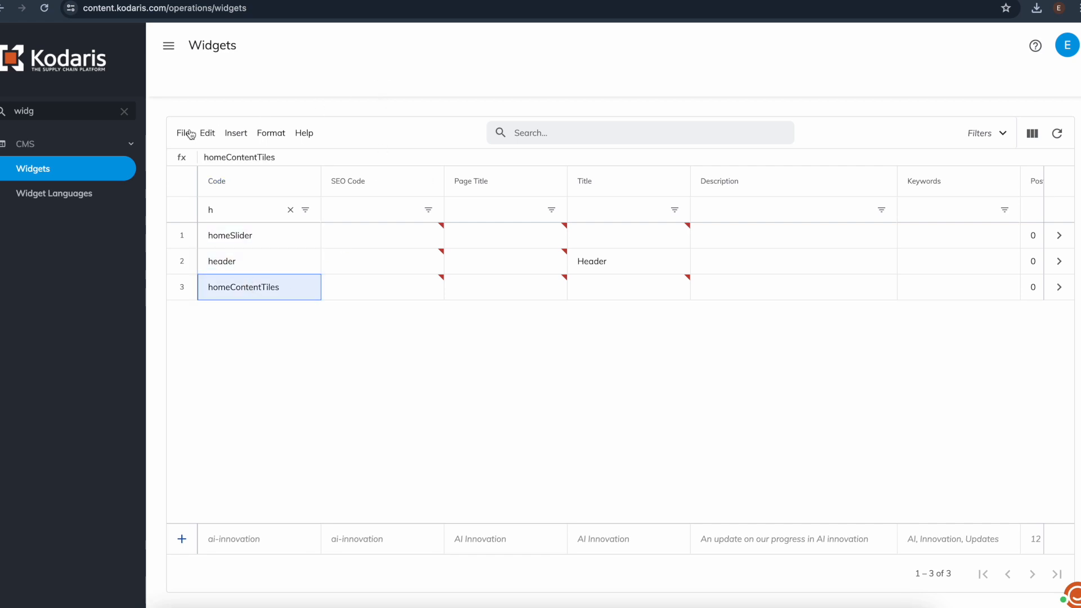
click(183, 133)
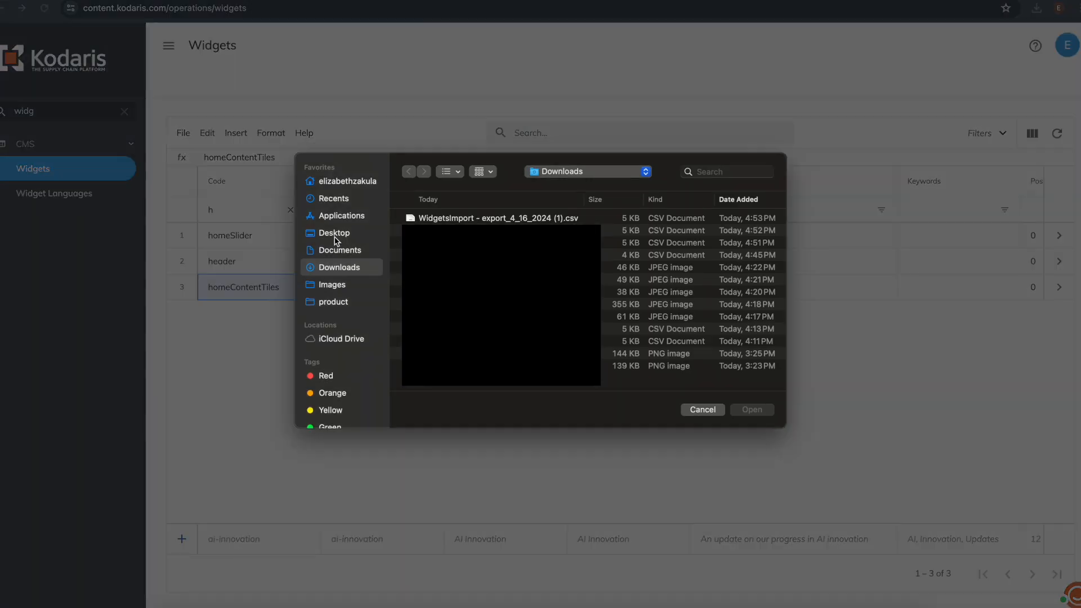
Import 'WidgetsImport - export_4_16_2024 (1).csv' from Downloads using Update Only
click(479, 218)
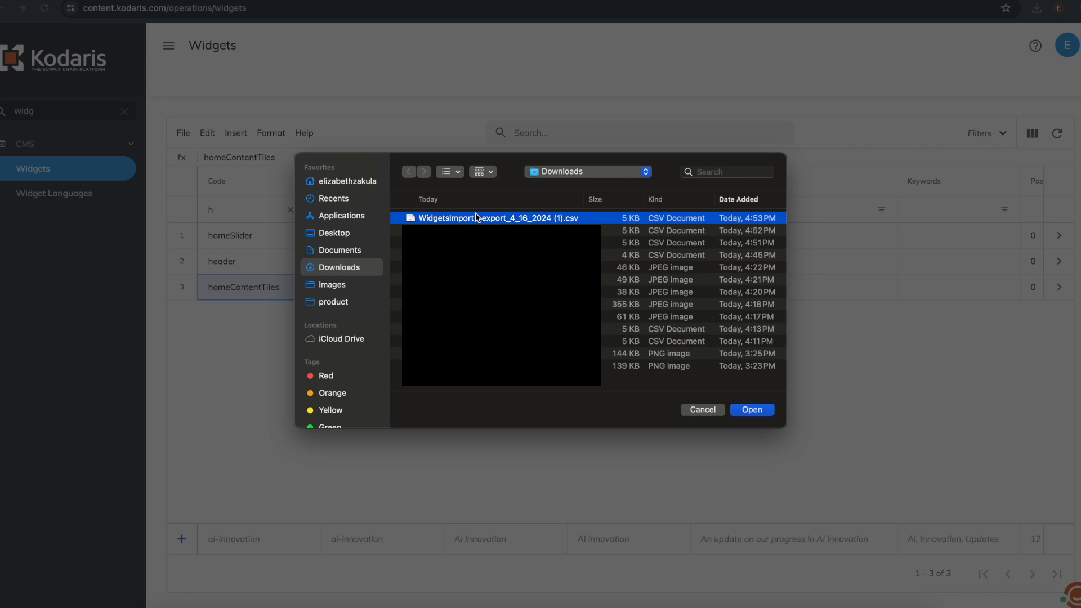
click(752, 410)
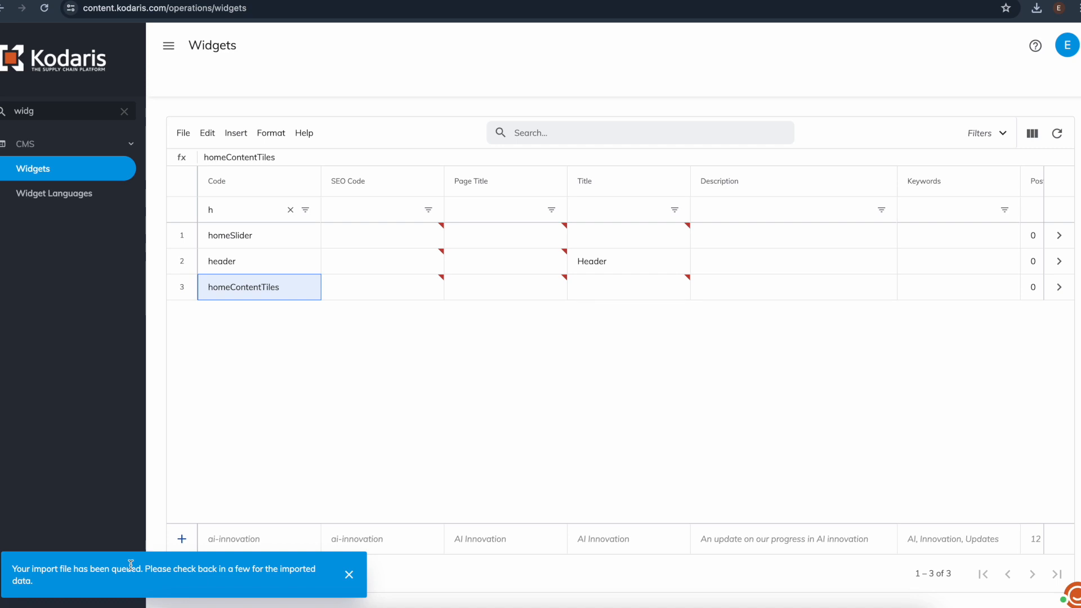
mouse_move(188, 584)
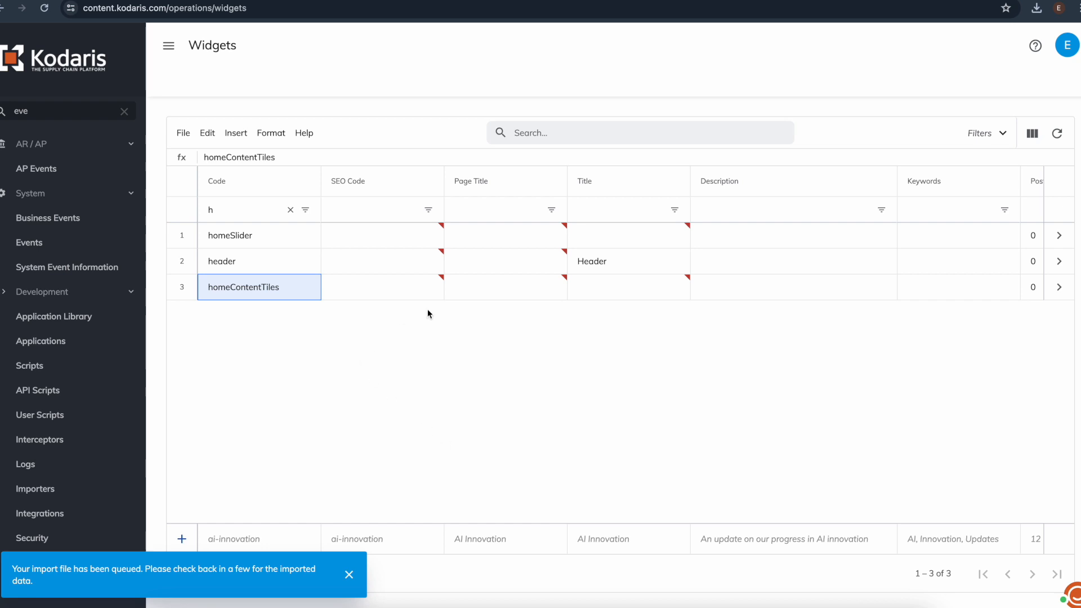
mouse_move(539, 435)
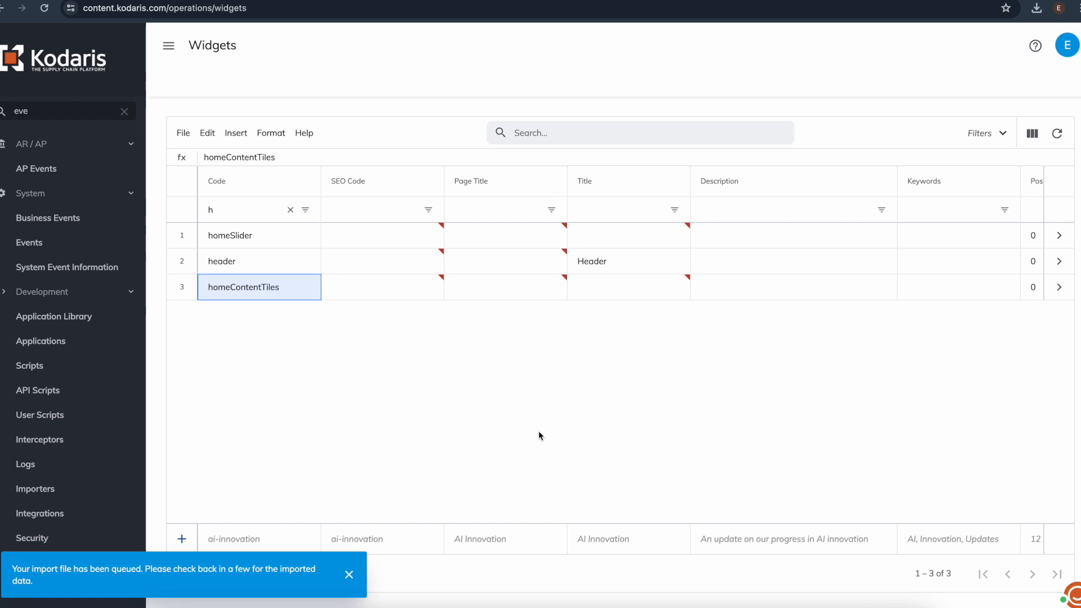
mouse_move(433, 356)
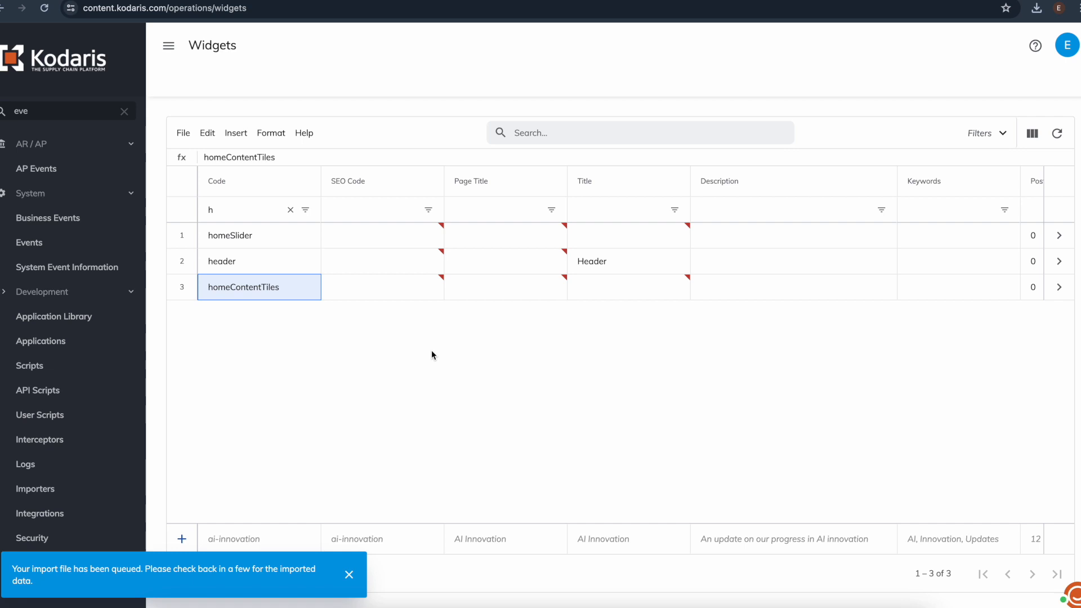
mouse_move(592, 215)
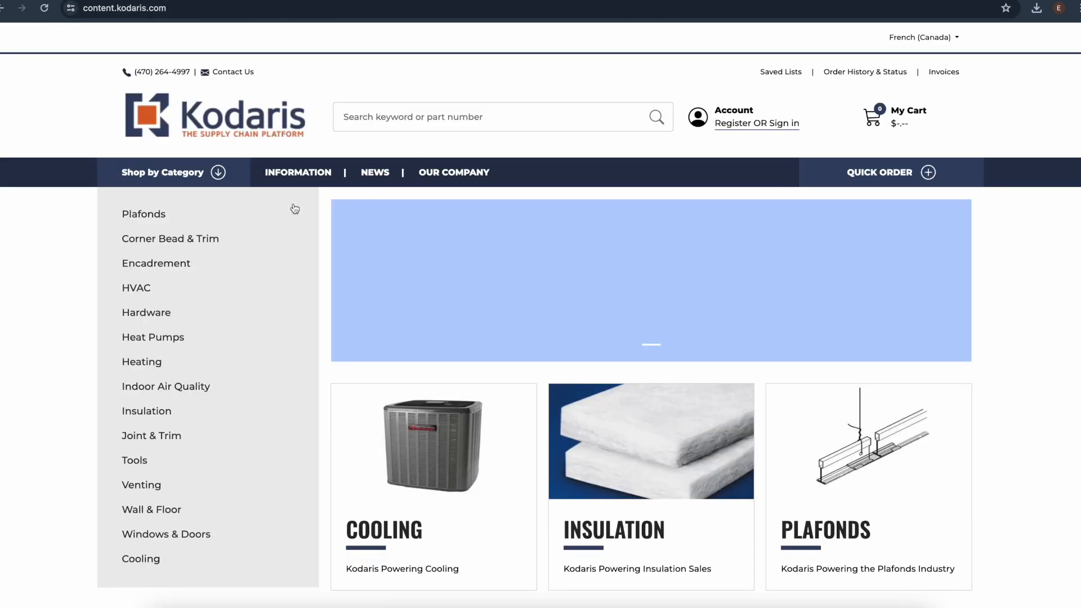
mouse_move(490, 214)
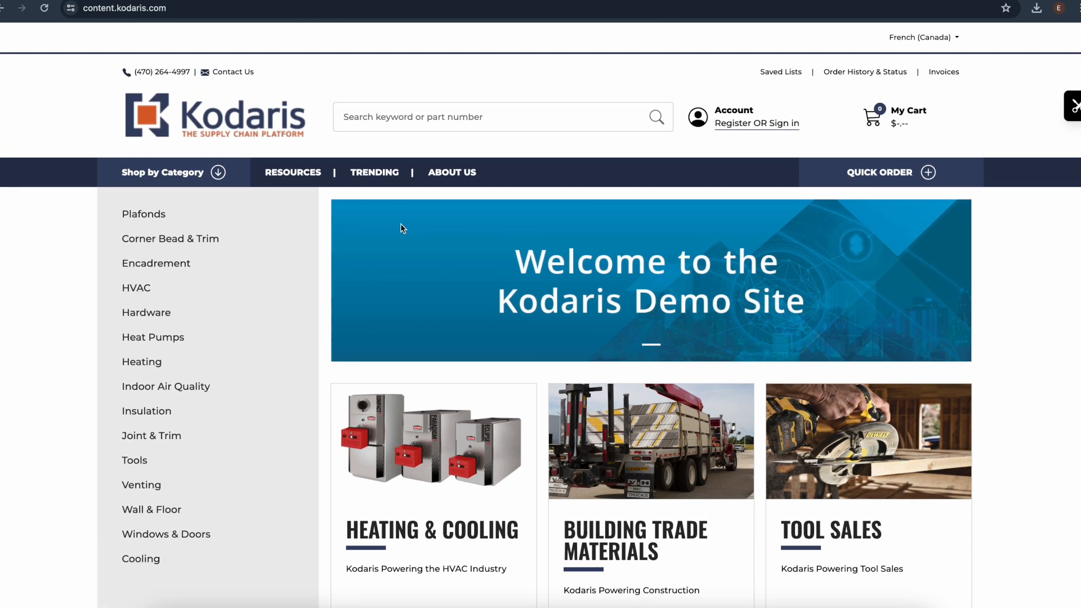
mouse_move(379, 199)
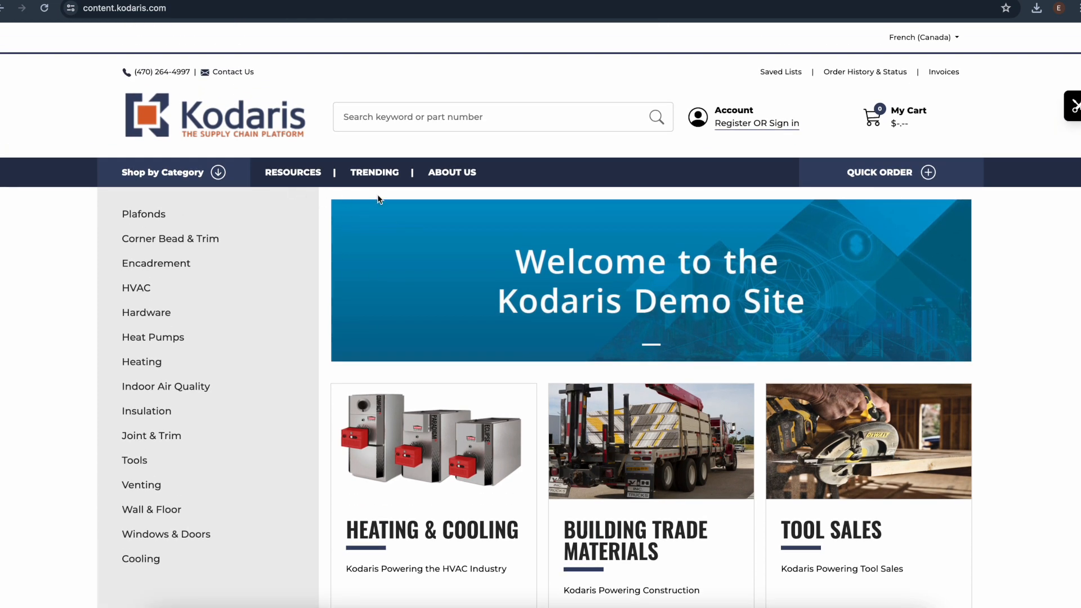
mouse_move(579, 318)
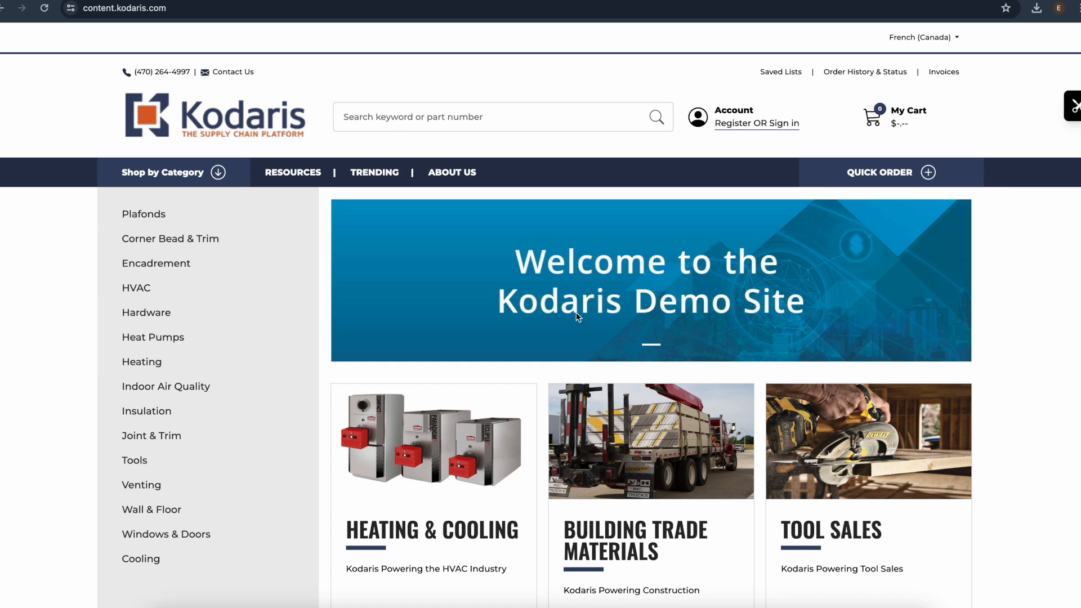
mouse_move(448, 219)
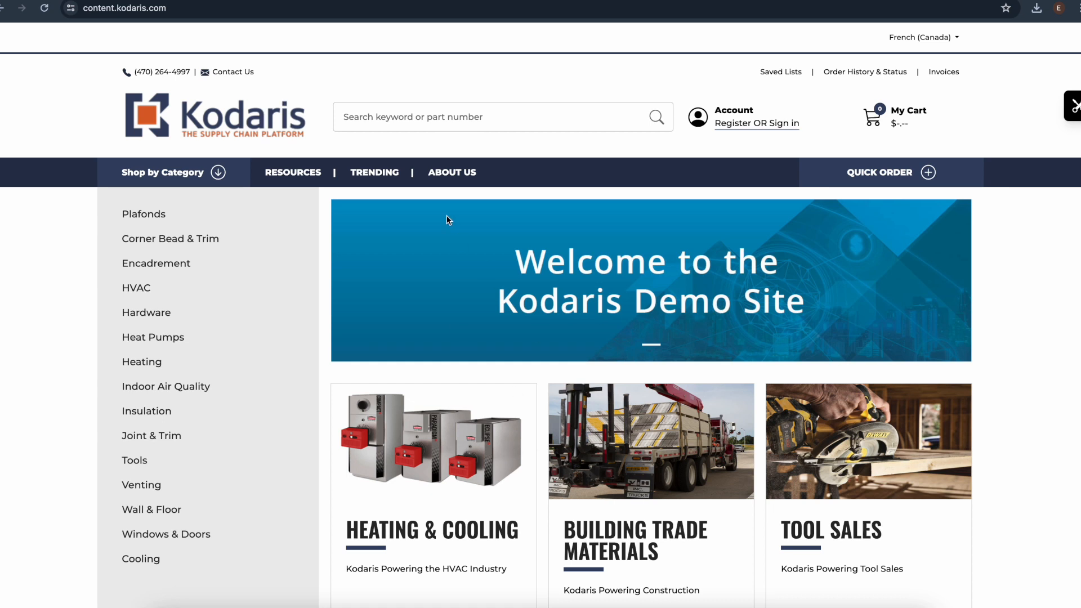
mouse_move(506, 217)
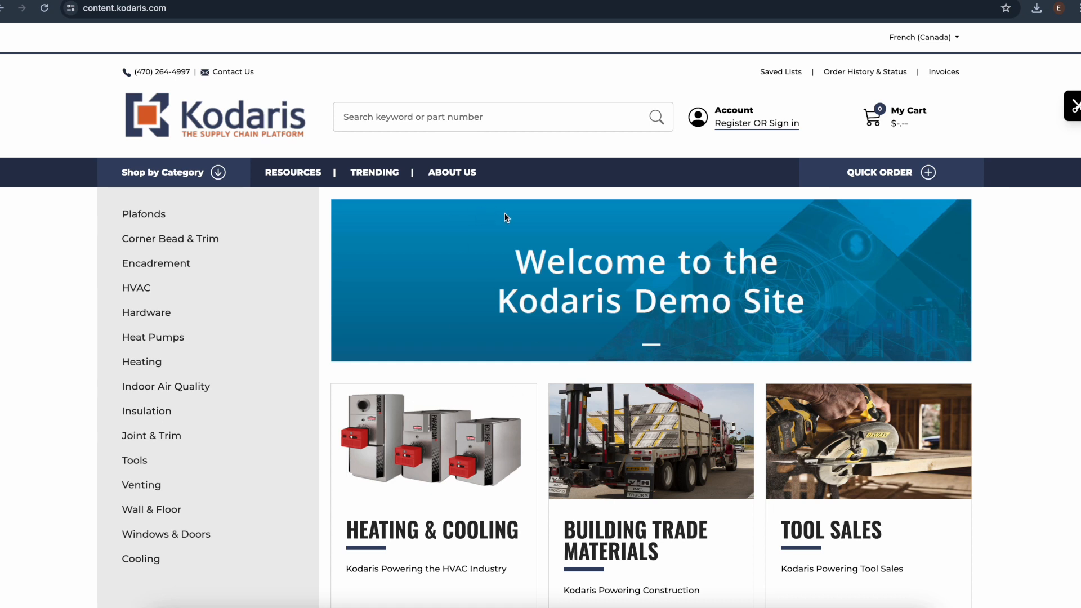